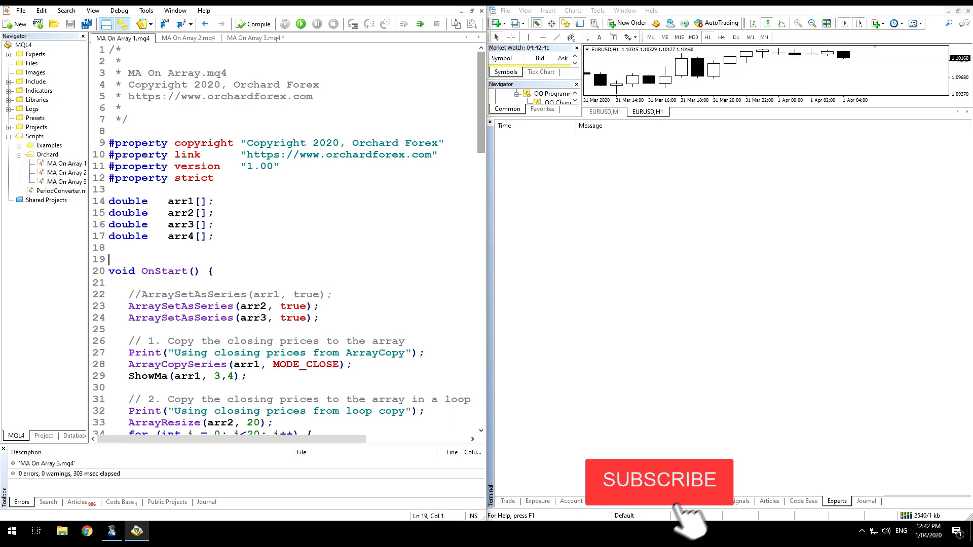
- Run MA On Array 1 on AUDUSD H1 and review each moving-average result in the Experts log
click(659, 479)
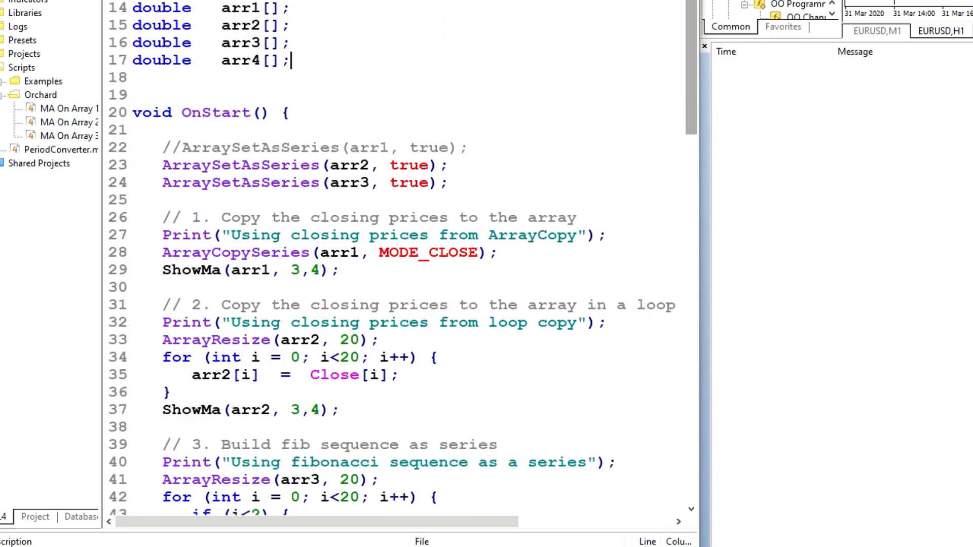
click(130, 130)
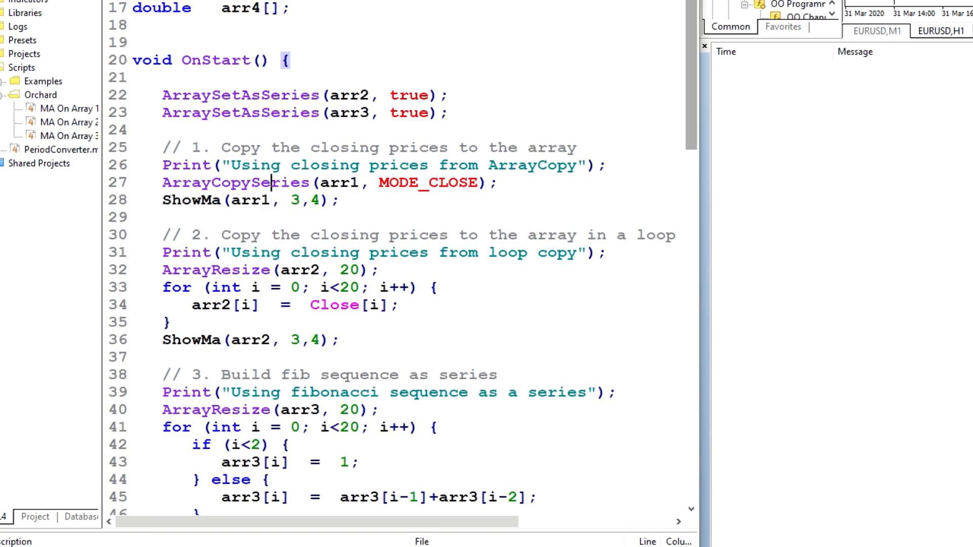
scroll(down, 3)
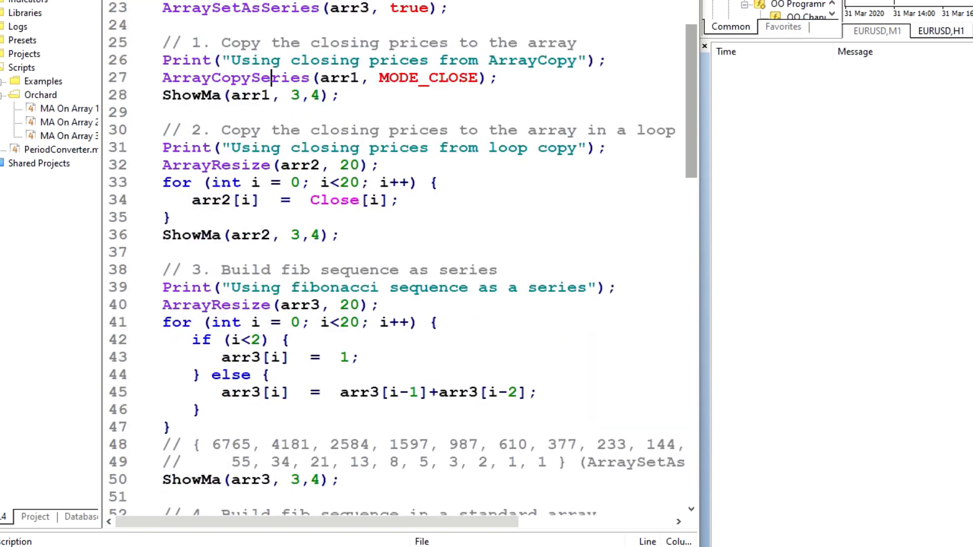
scroll(down, 3)
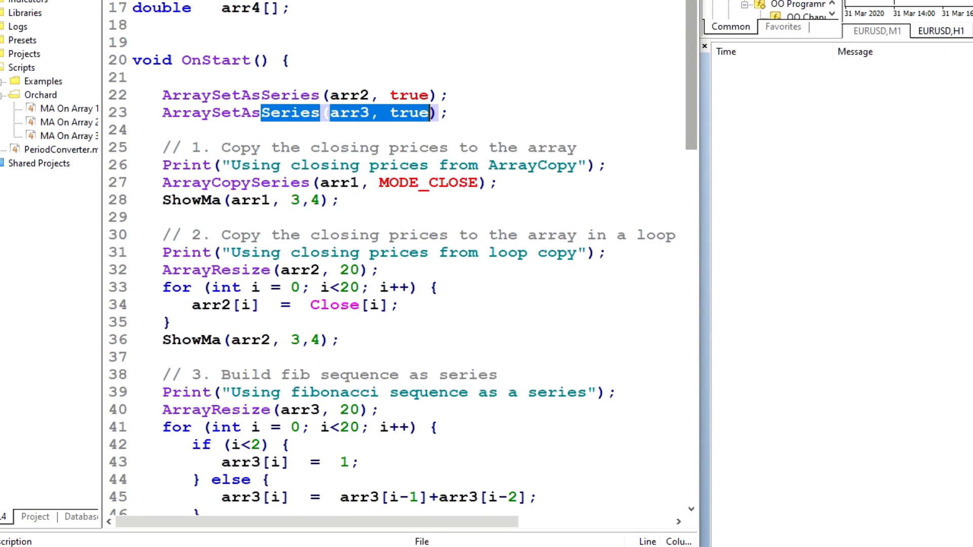
scroll(down, 3)
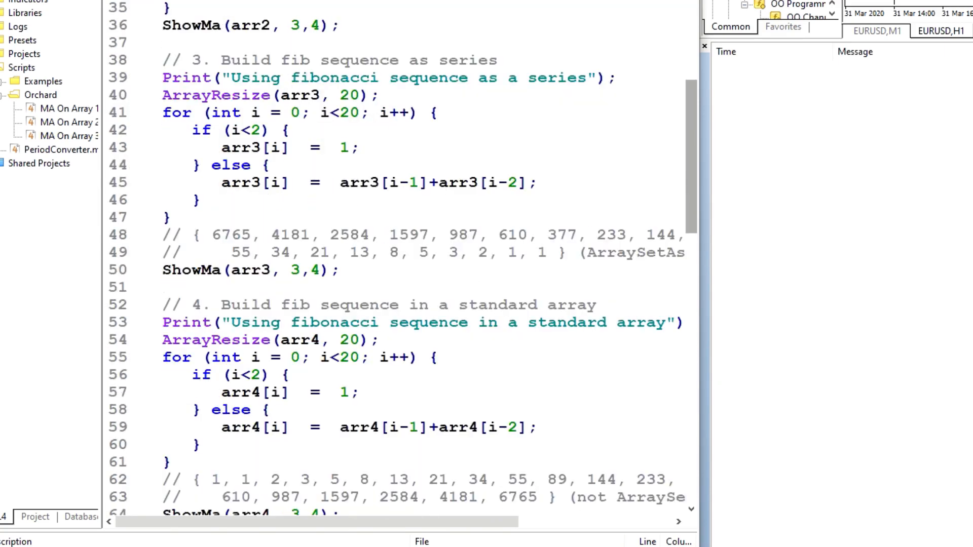
scroll(down, 3)
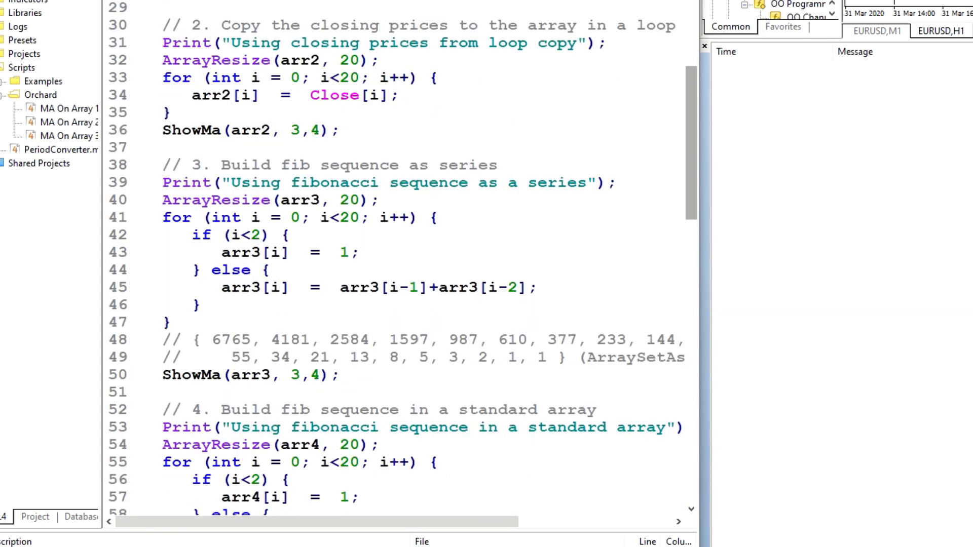
double_click(191, 130)
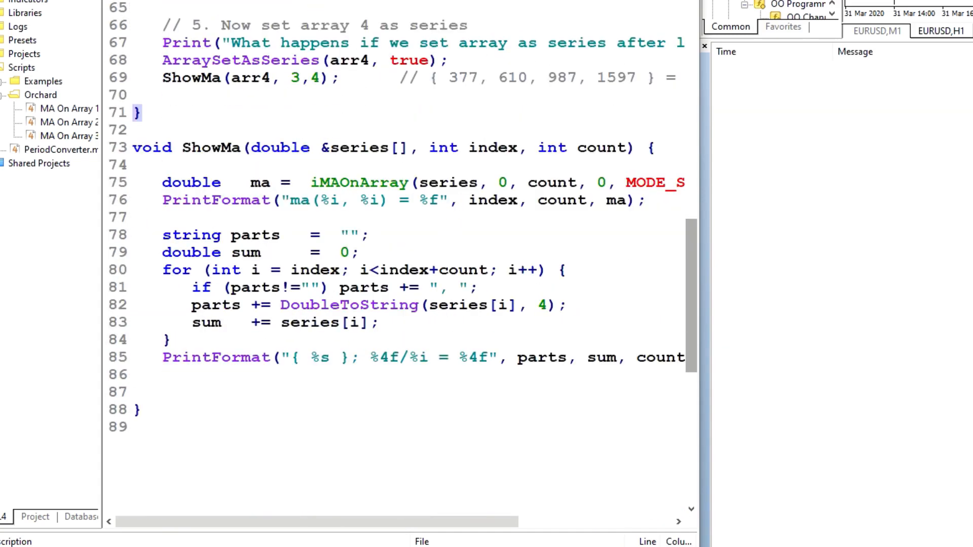
click(250, 182)
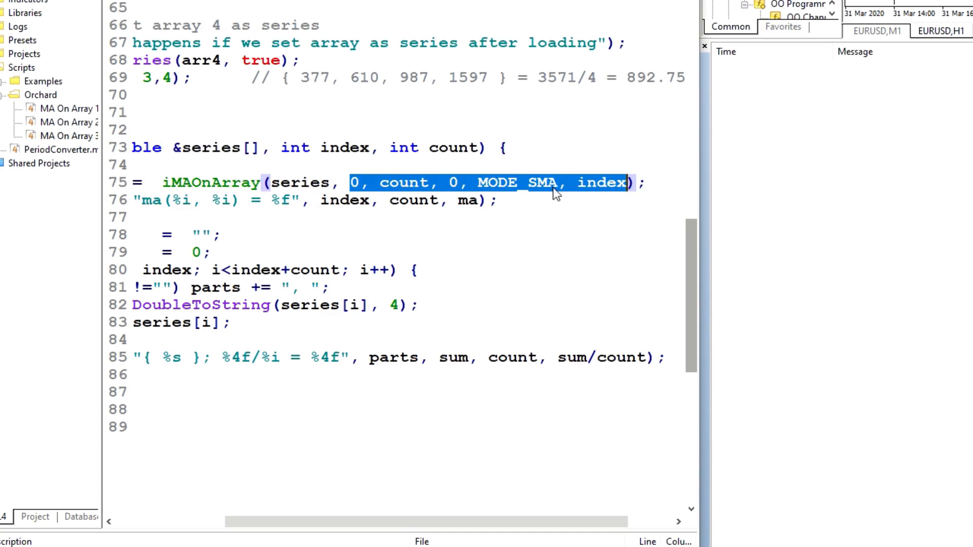
click(388, 183)
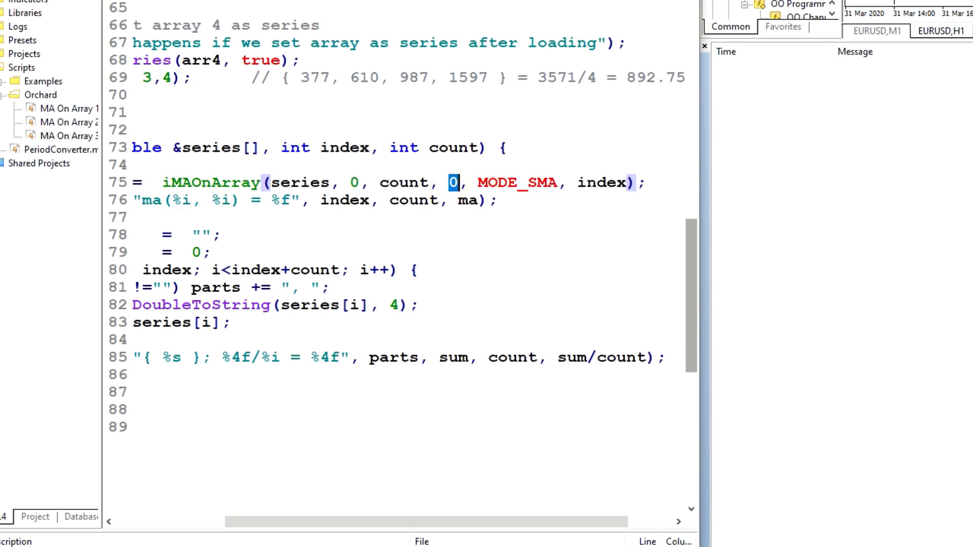
double_click(601, 182)
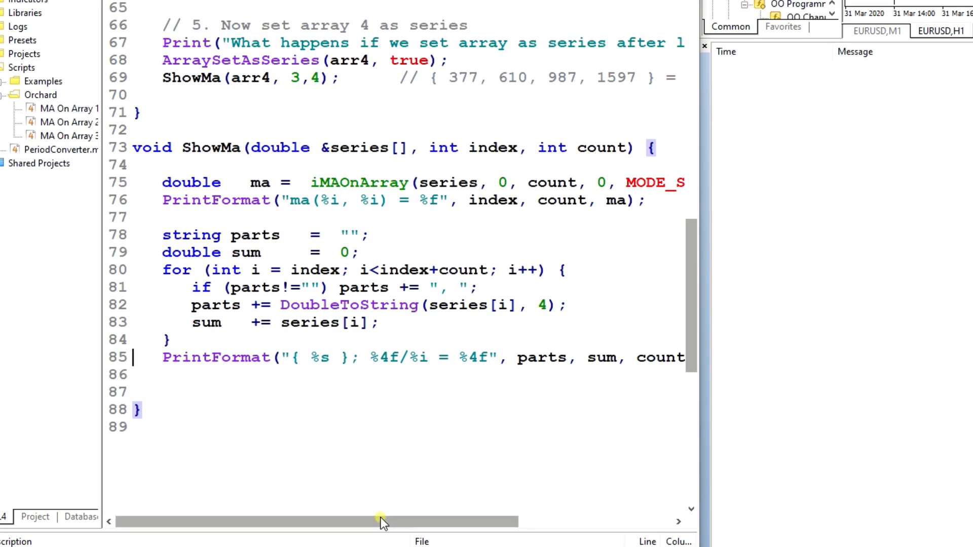
drag(381, 521, 480, 522)
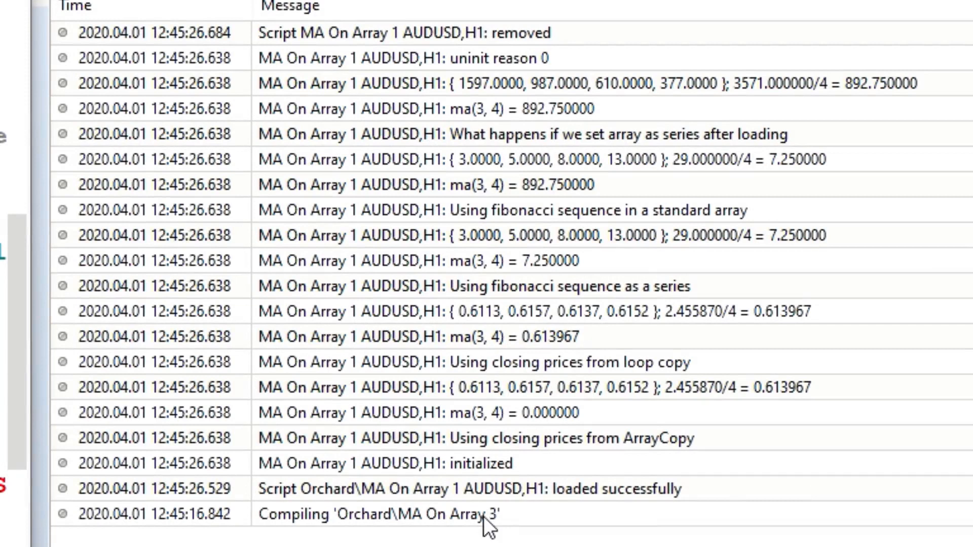
click(459, 489)
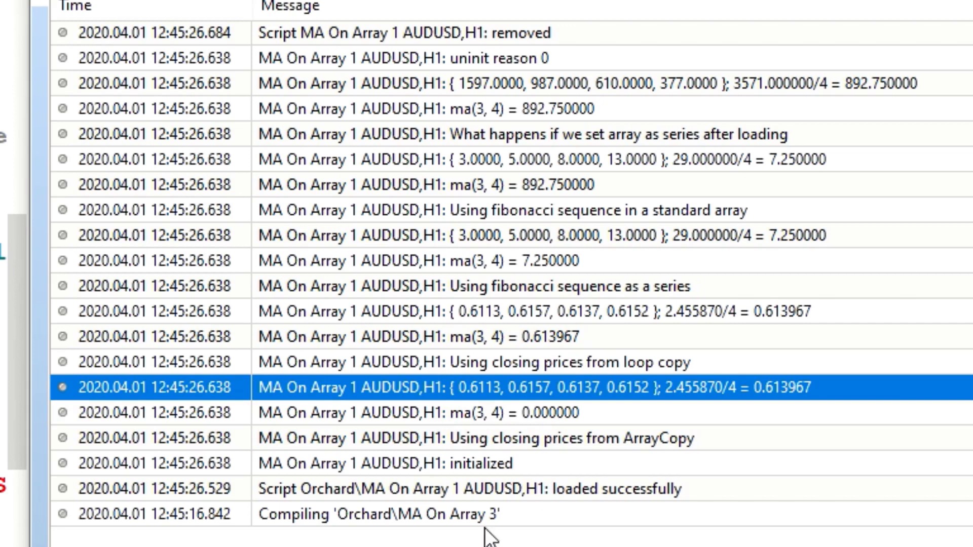
mouse_move(488, 401)
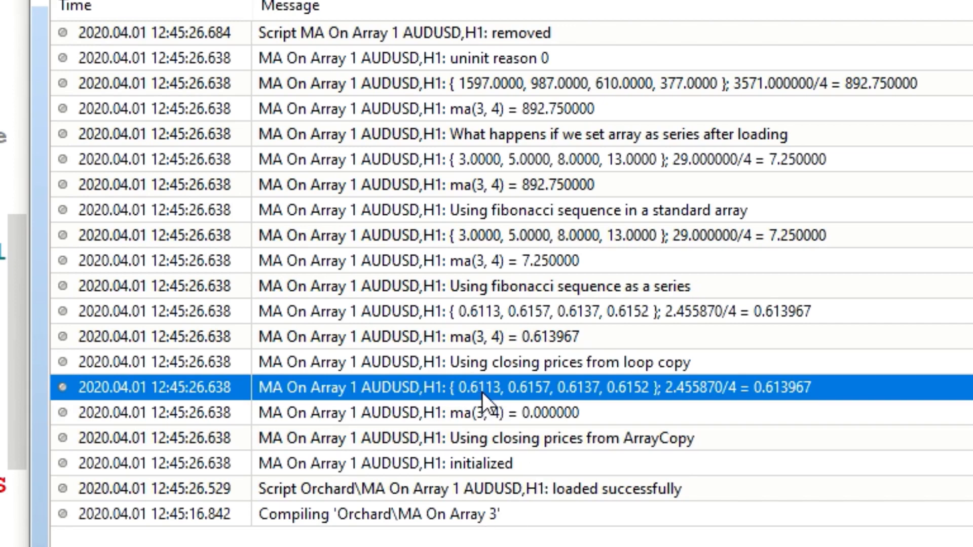
mouse_move(551, 400)
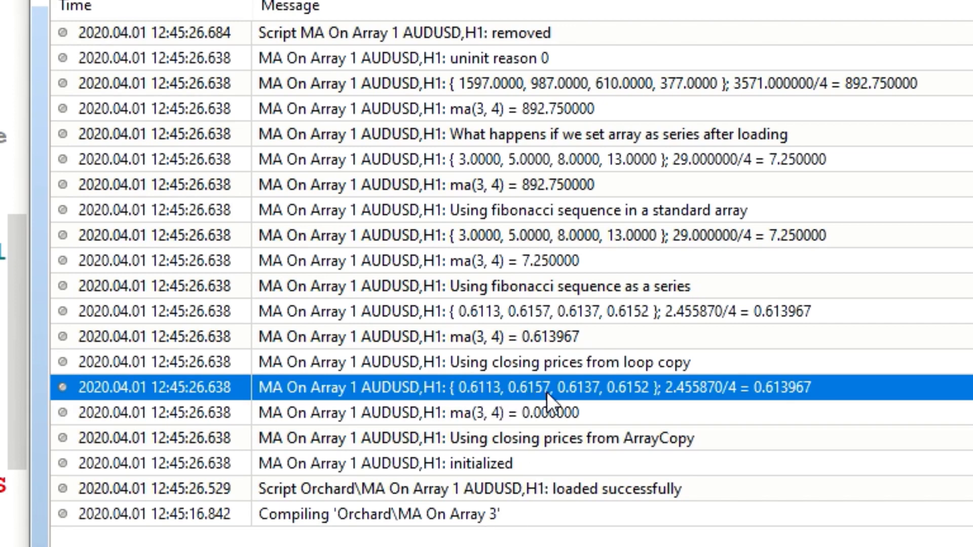
mouse_move(673, 410)
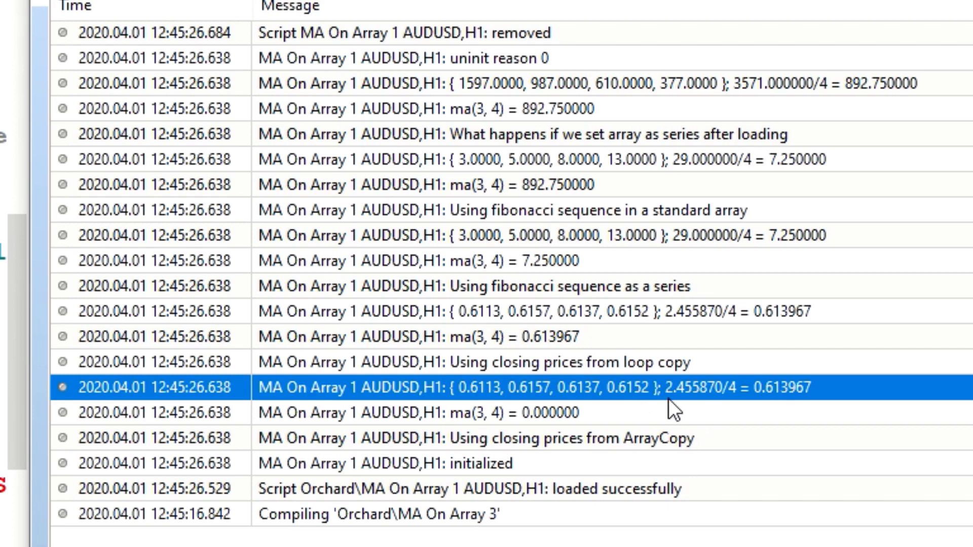
mouse_move(707, 400)
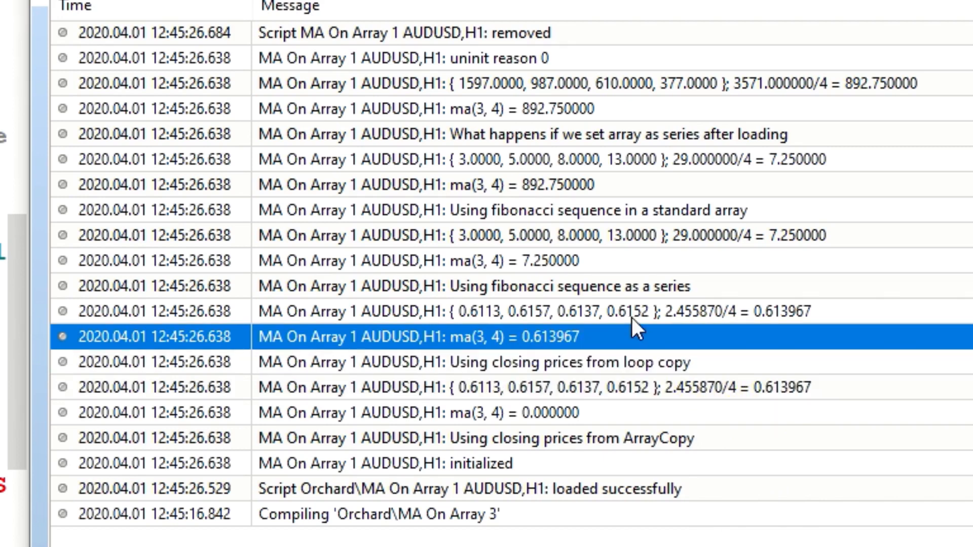
mouse_move(649, 431)
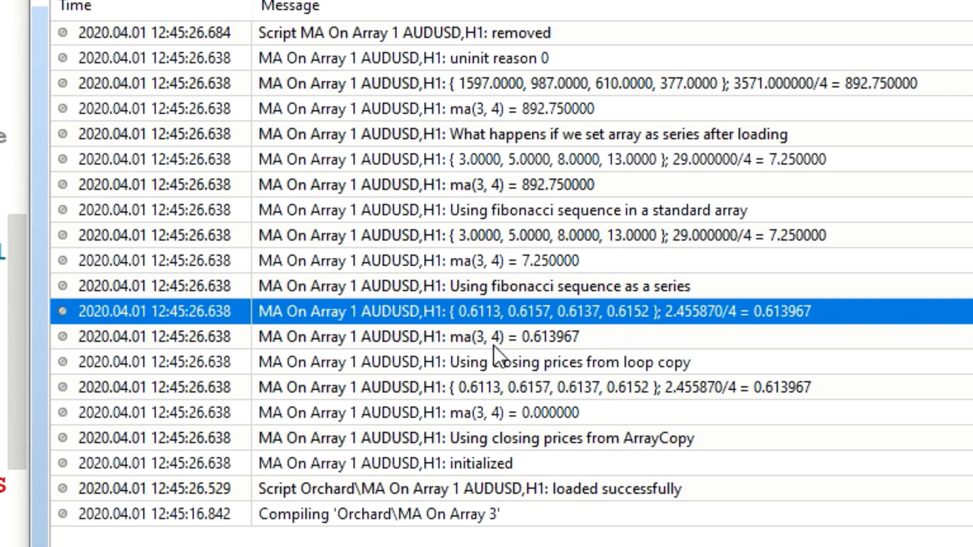
mouse_move(537, 384)
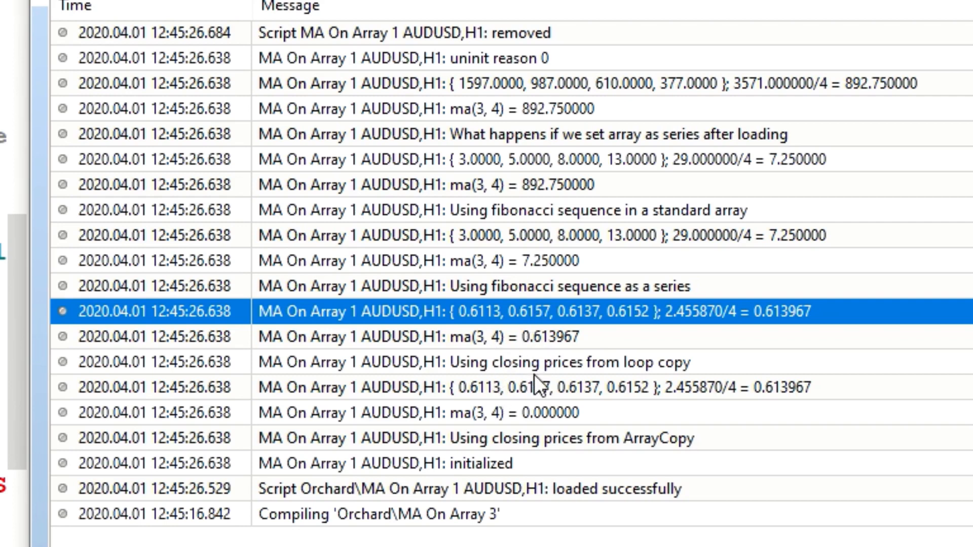
mouse_move(680, 335)
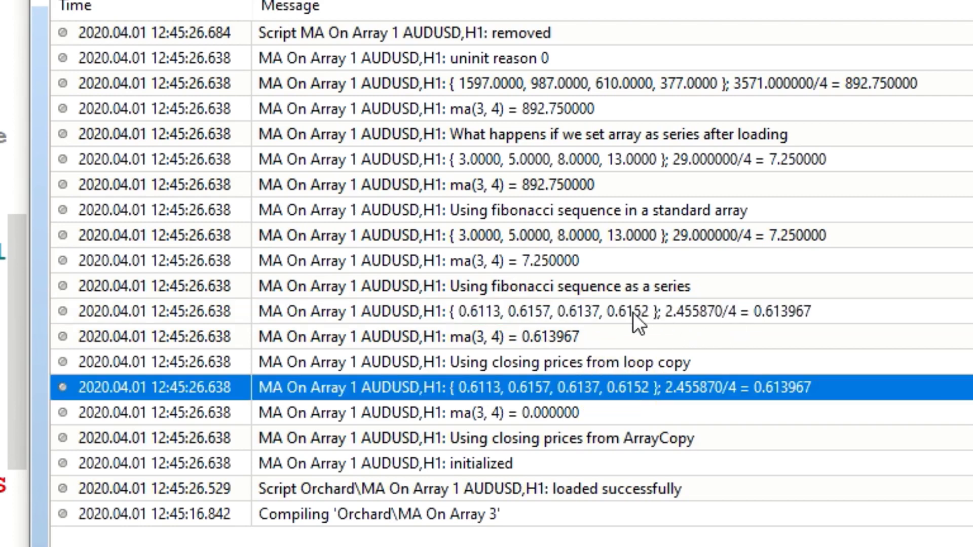
mouse_move(595, 325)
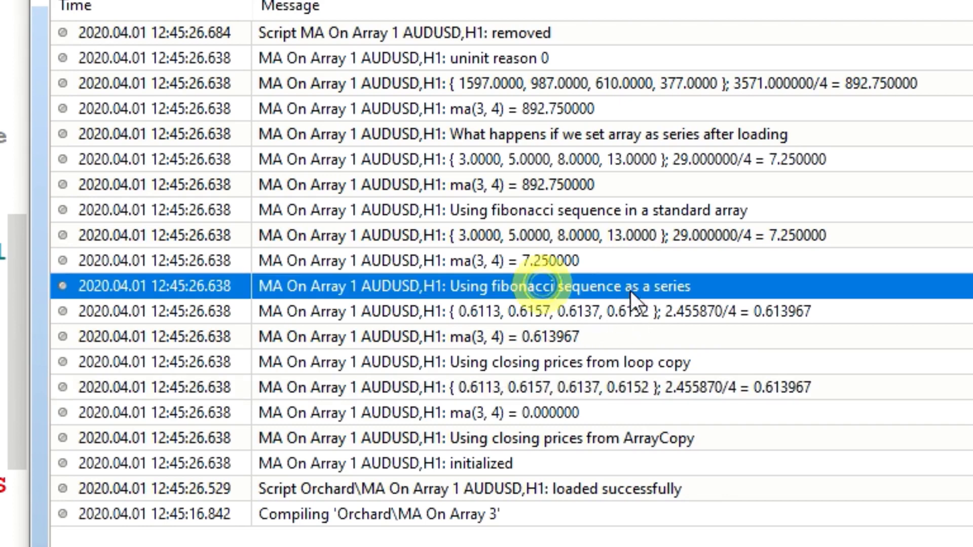
mouse_move(493, 276)
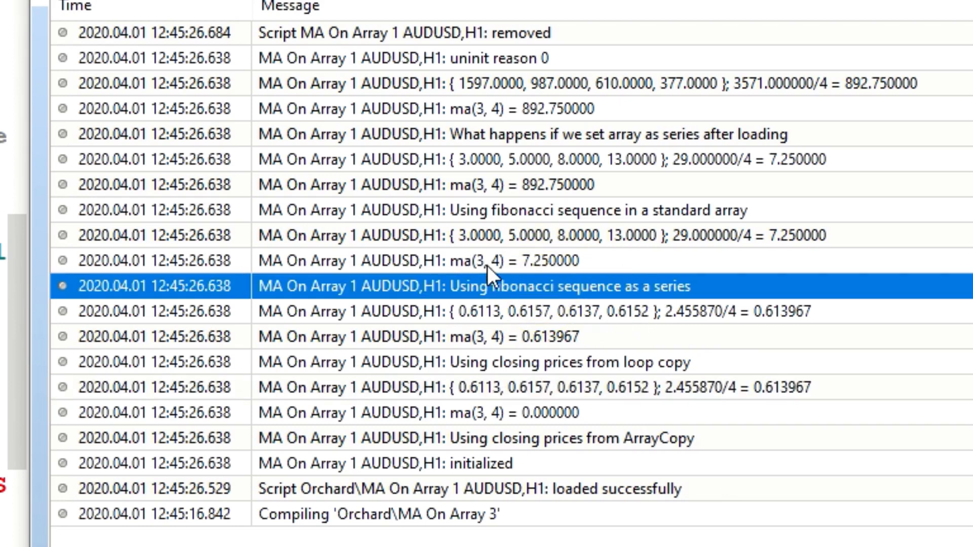
mouse_move(550, 277)
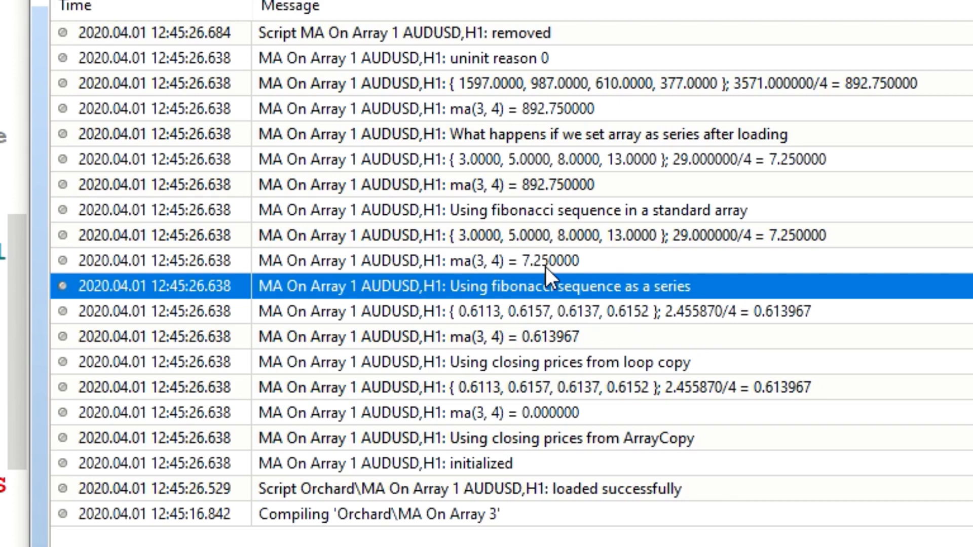
click(490, 235)
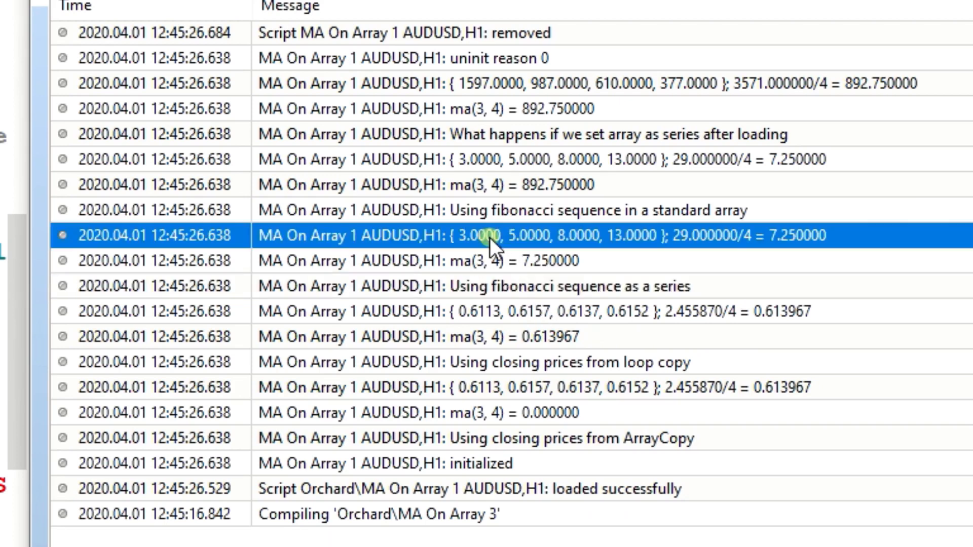
mouse_move(679, 259)
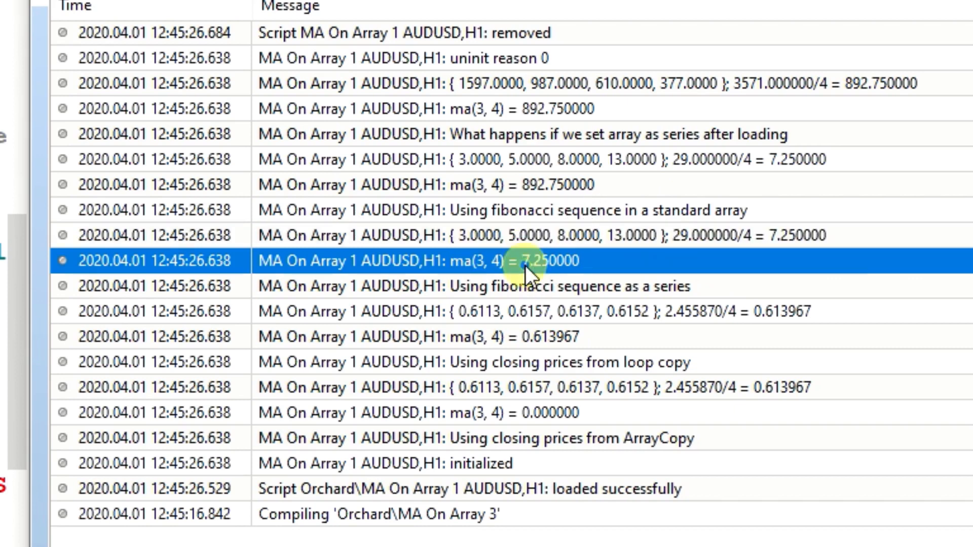
mouse_move(564, 233)
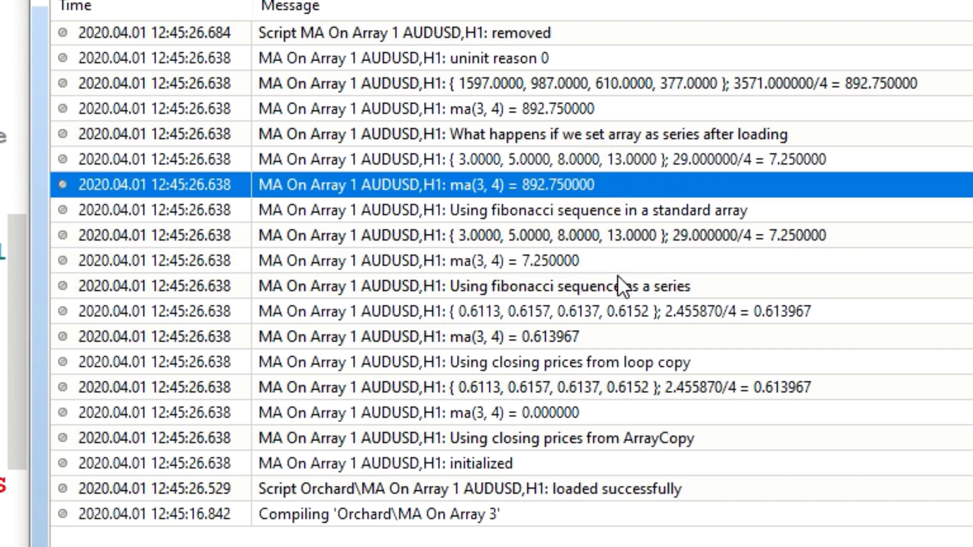
mouse_move(518, 192)
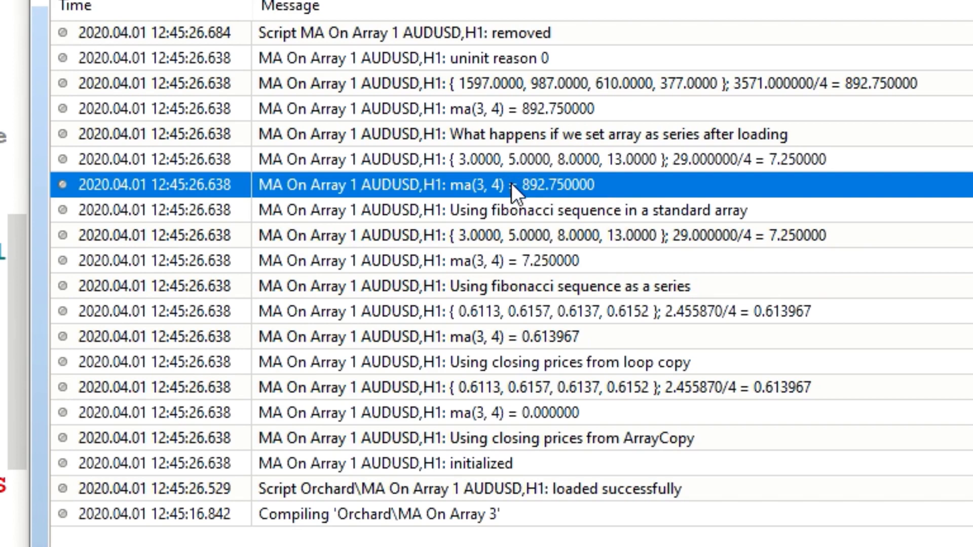
mouse_move(551, 197)
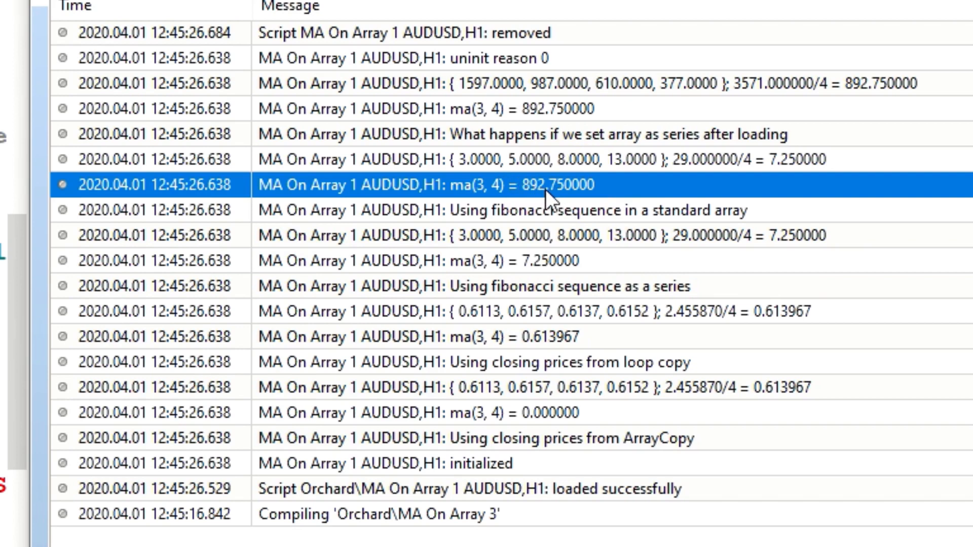
mouse_move(723, 174)
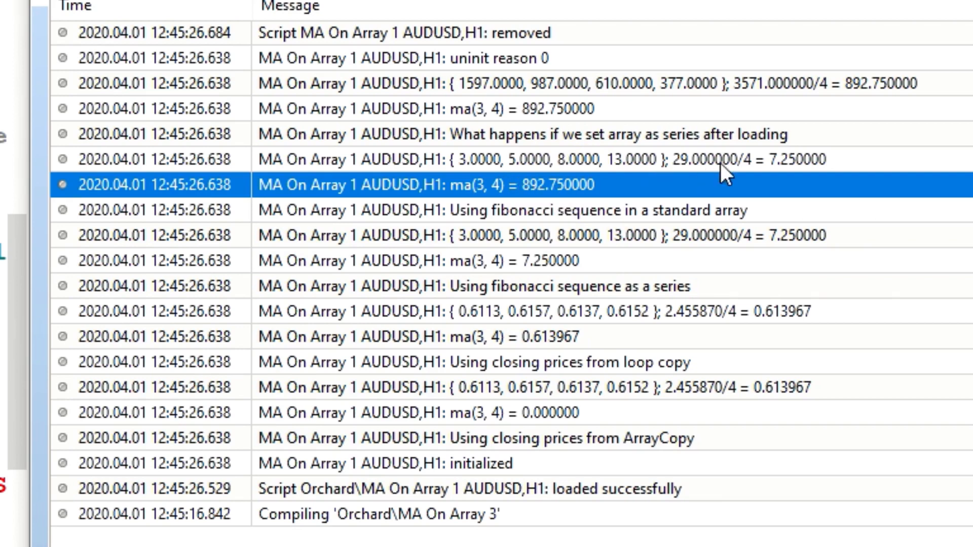
click(558, 159)
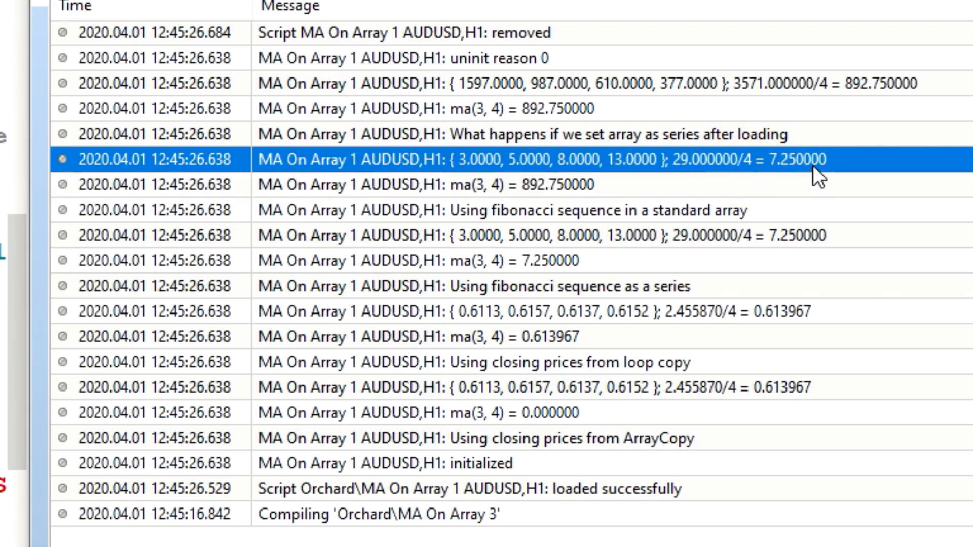
mouse_move(683, 172)
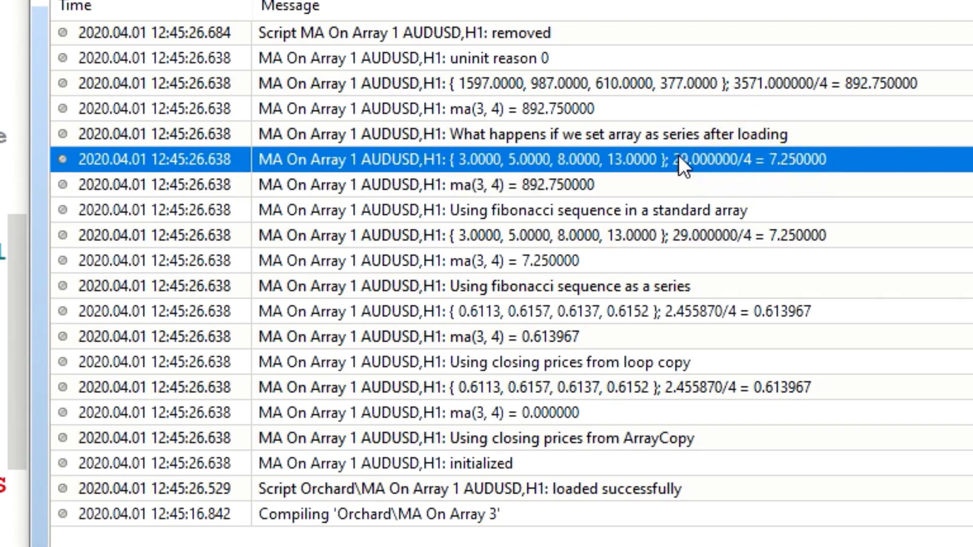
mouse_move(540, 102)
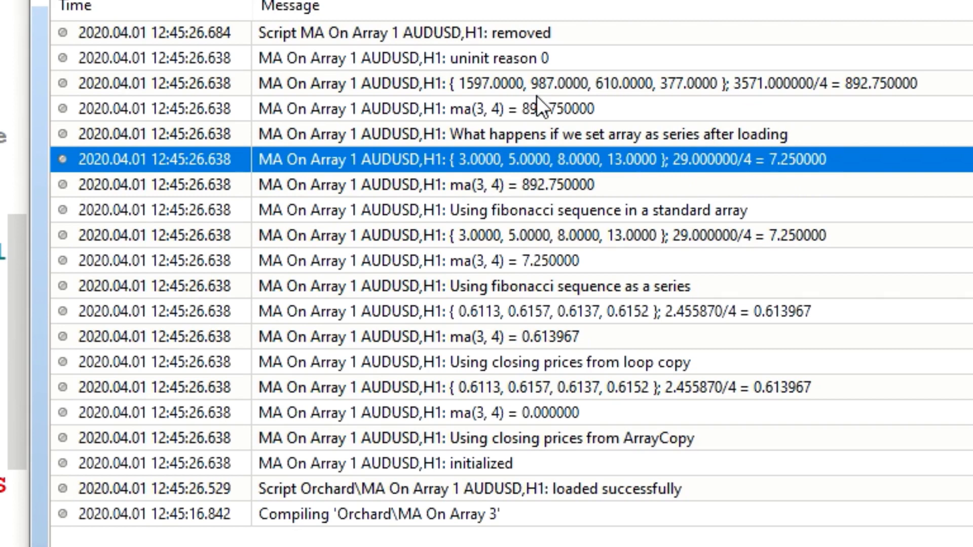
mouse_move(729, 158)
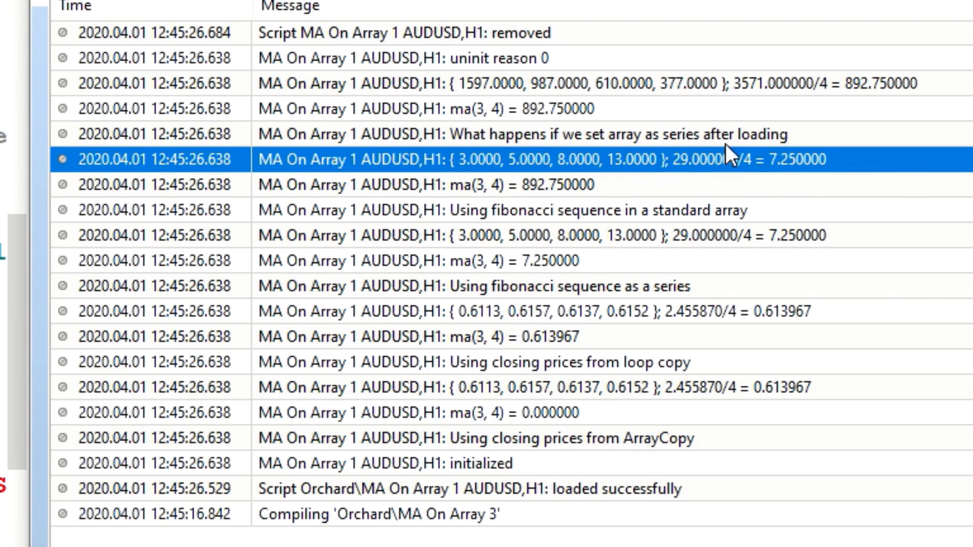
mouse_move(758, 142)
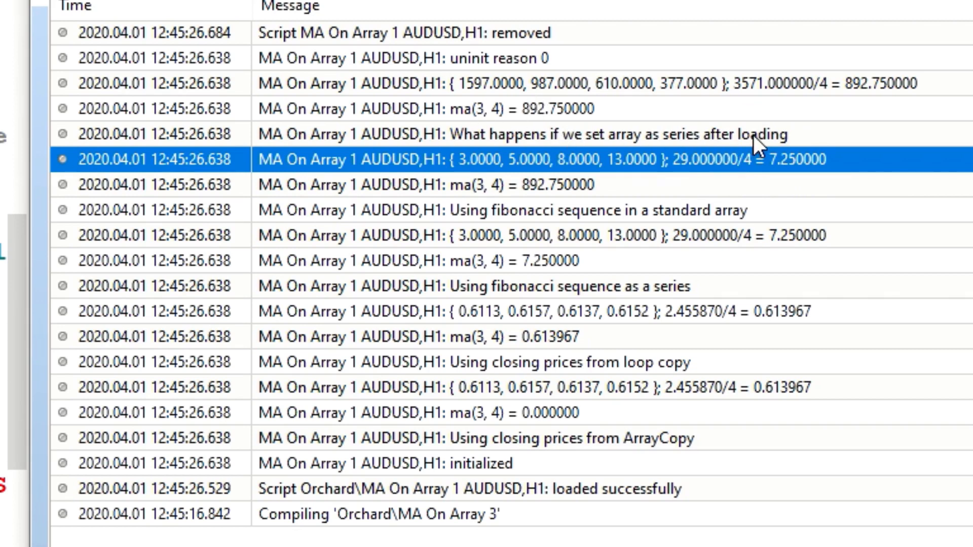
mouse_move(518, 108)
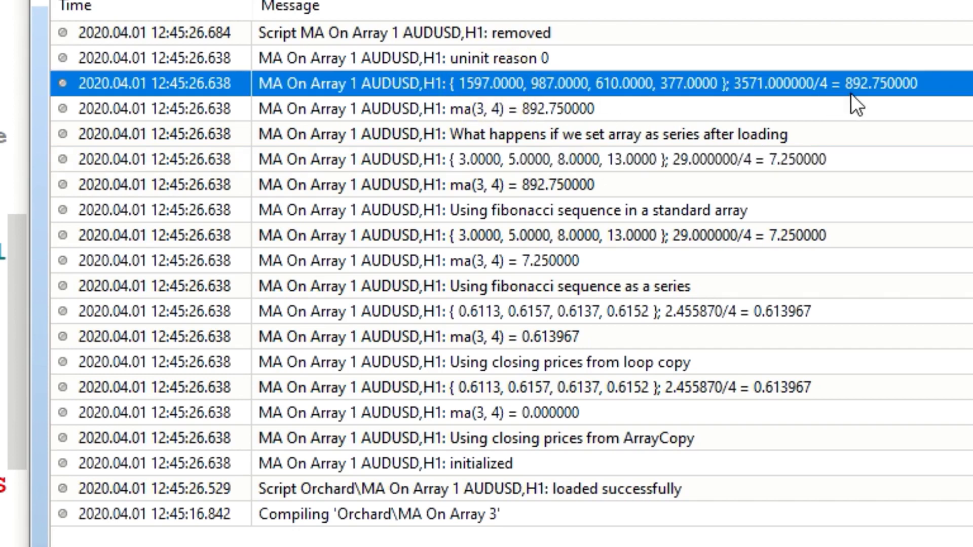
- Return to the MA On Array 1 source, showing the ArraySetAsSeries calls for arr2 and arr3
click(596, 108)
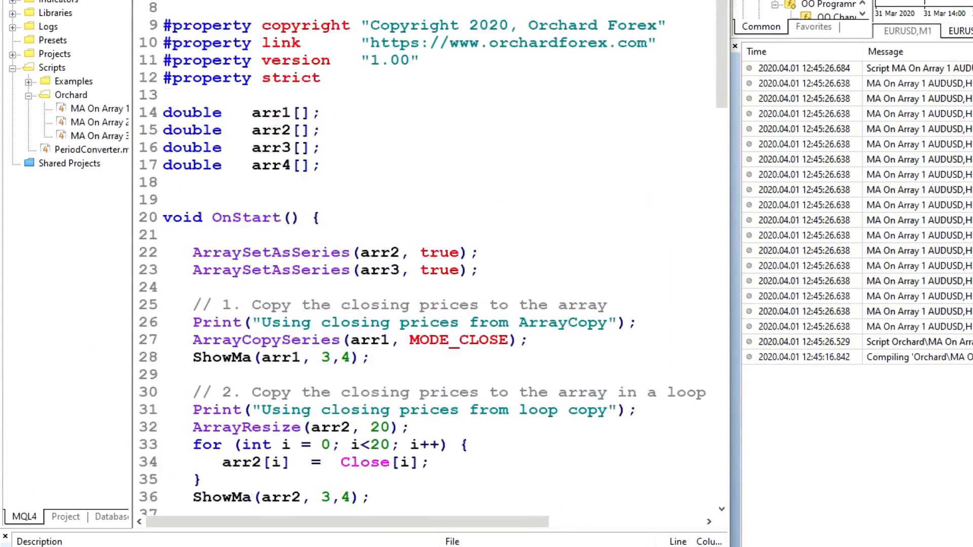
scroll(down, 3)
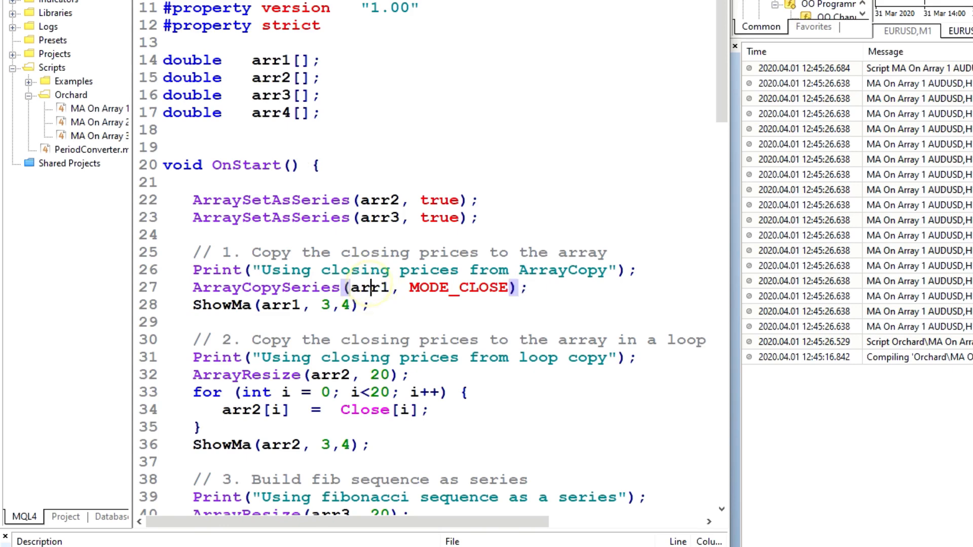
scroll(down, 3)
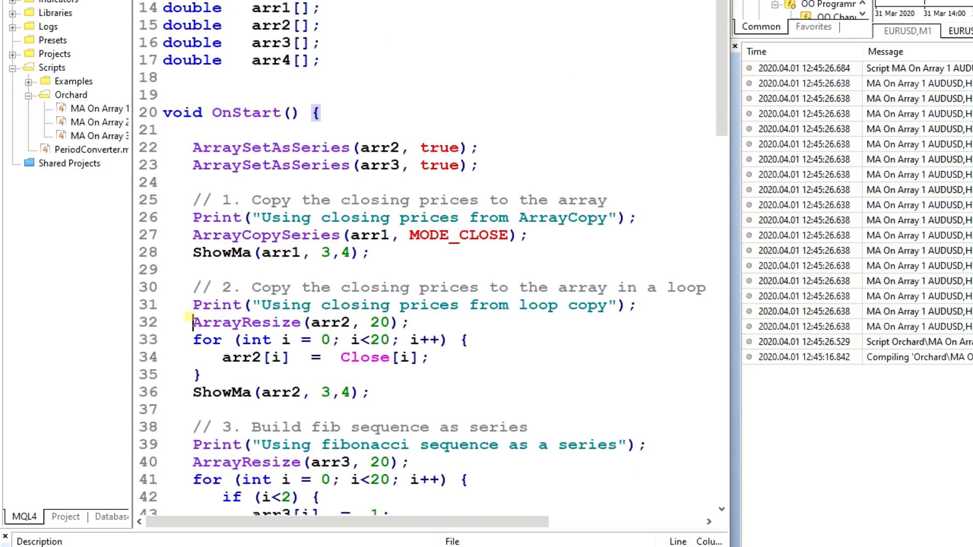
drag(193, 322, 199, 374)
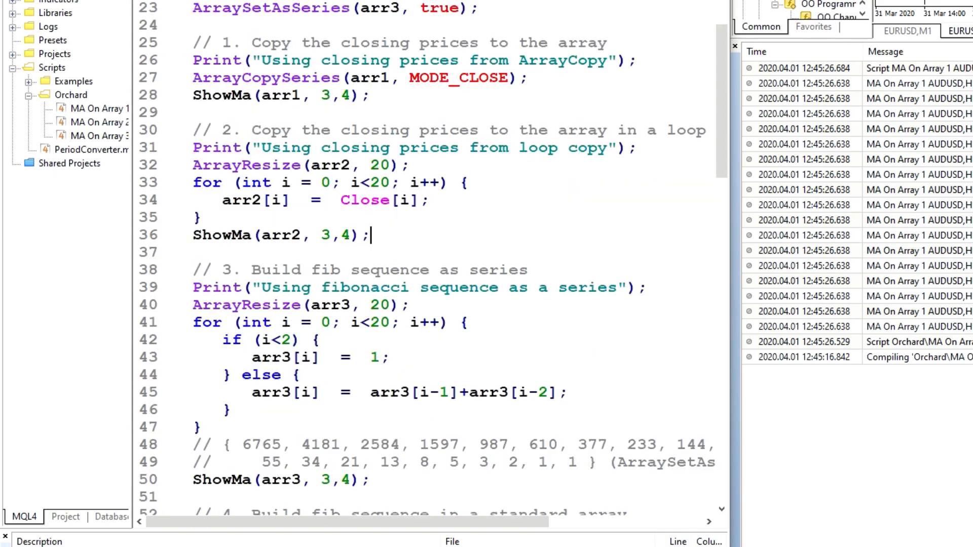
click(390, 357)
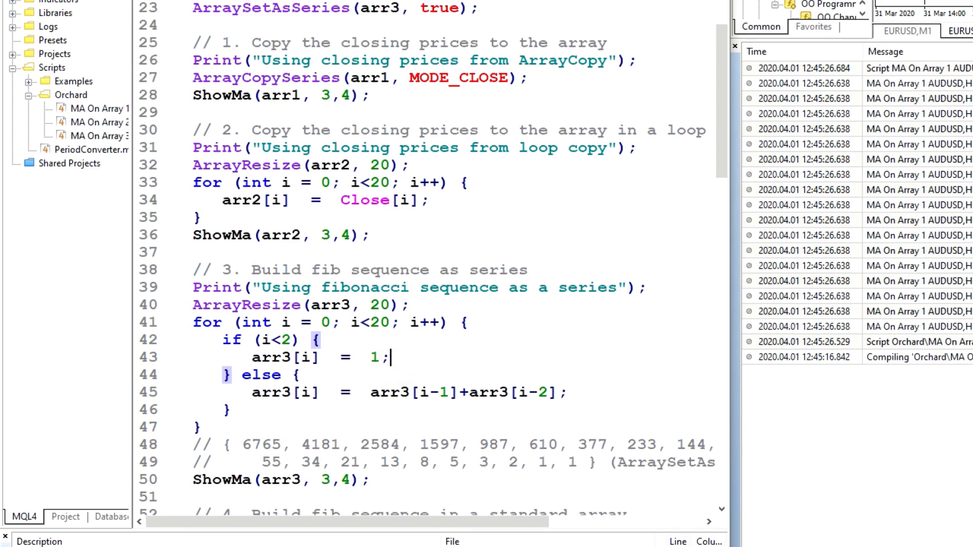
scroll(down, 3)
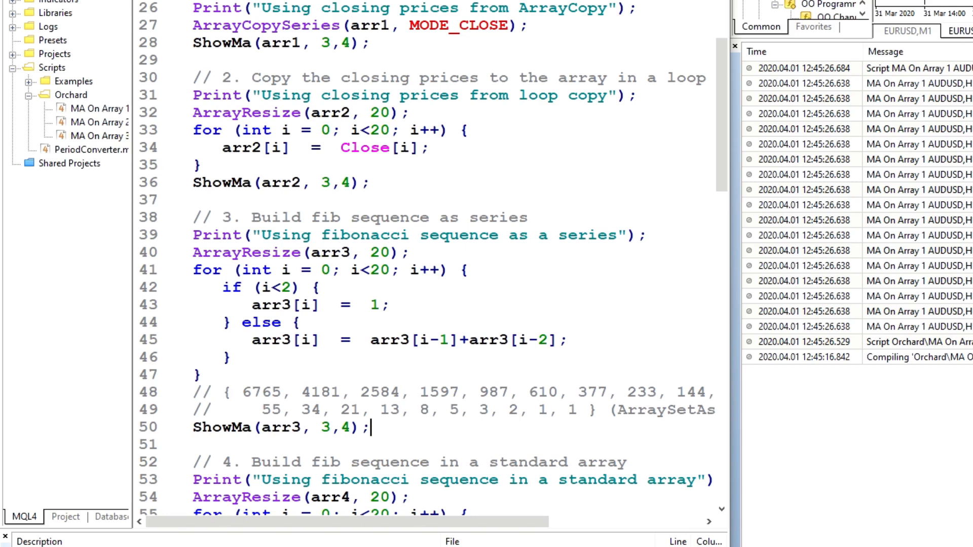
double_click(322, 427)
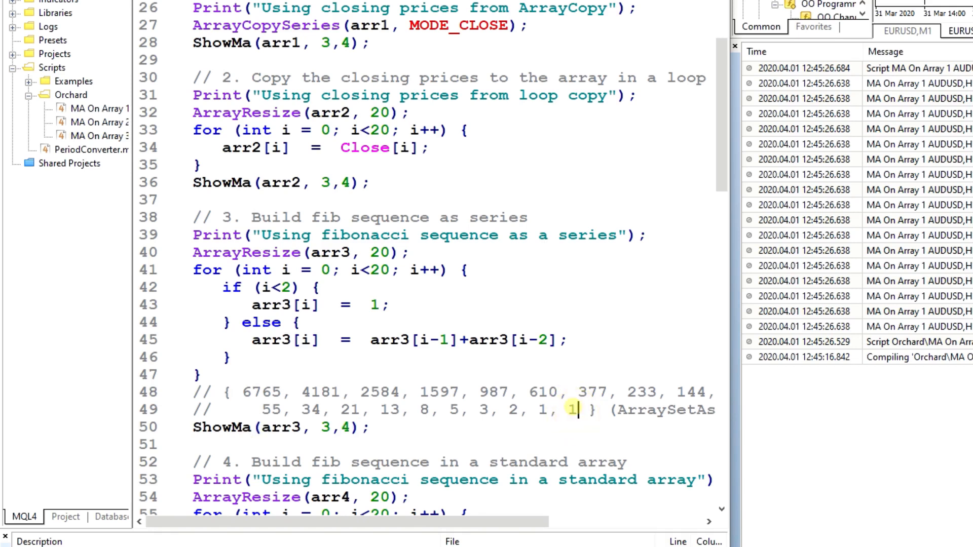
double_click(571, 410)
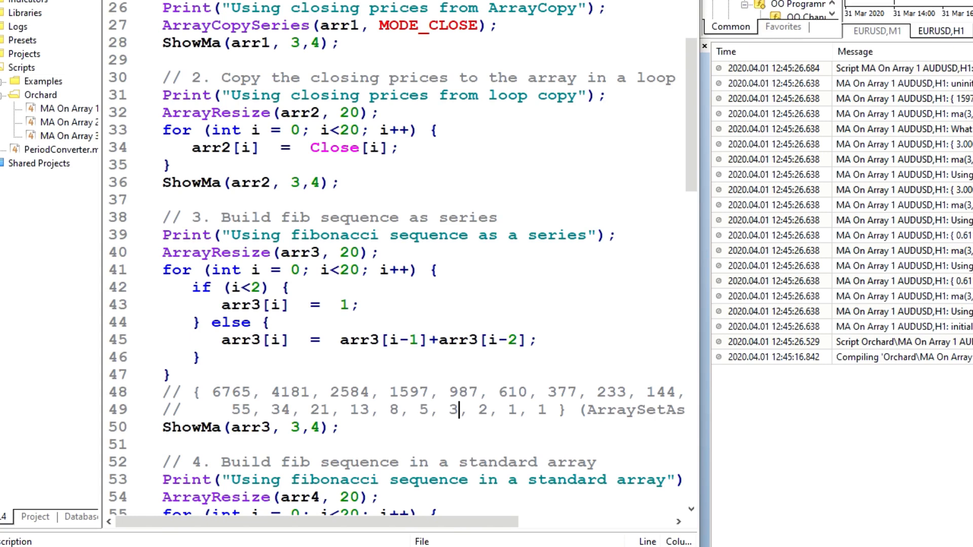
click(547, 409)
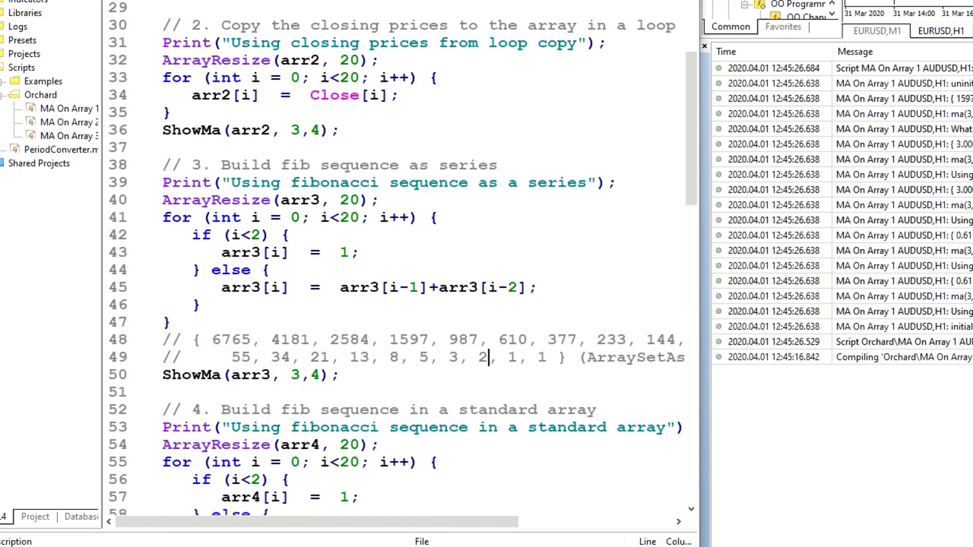
scroll(down, 3)
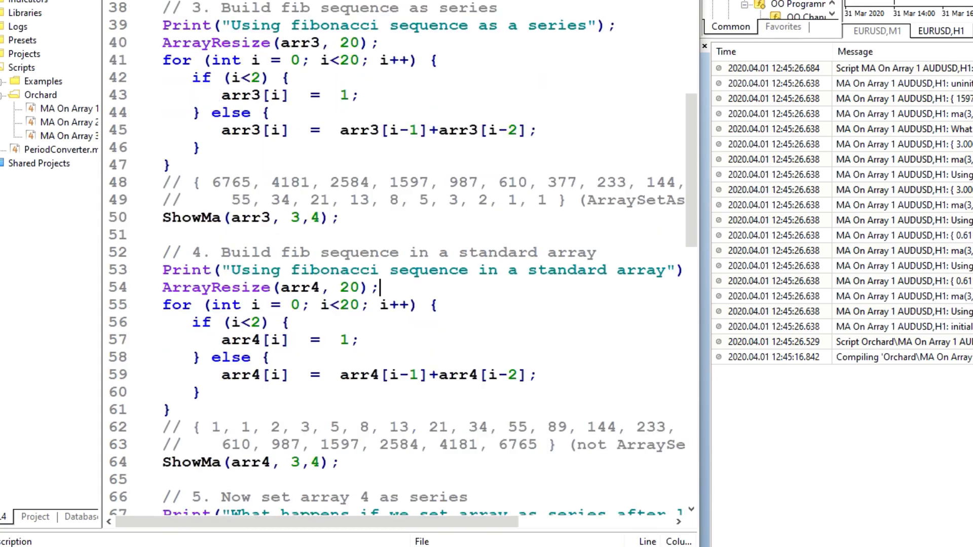
double_click(217, 427)
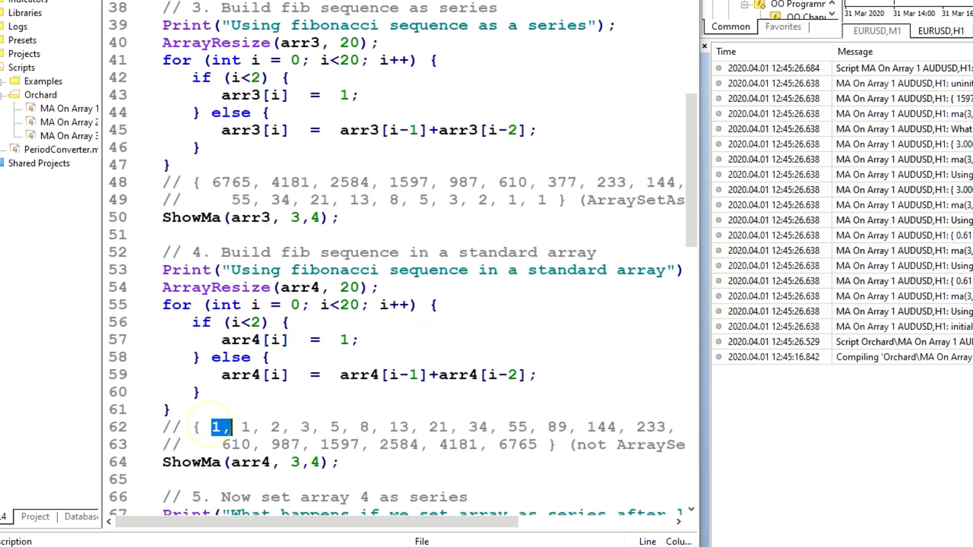
drag(214, 427, 531, 444)
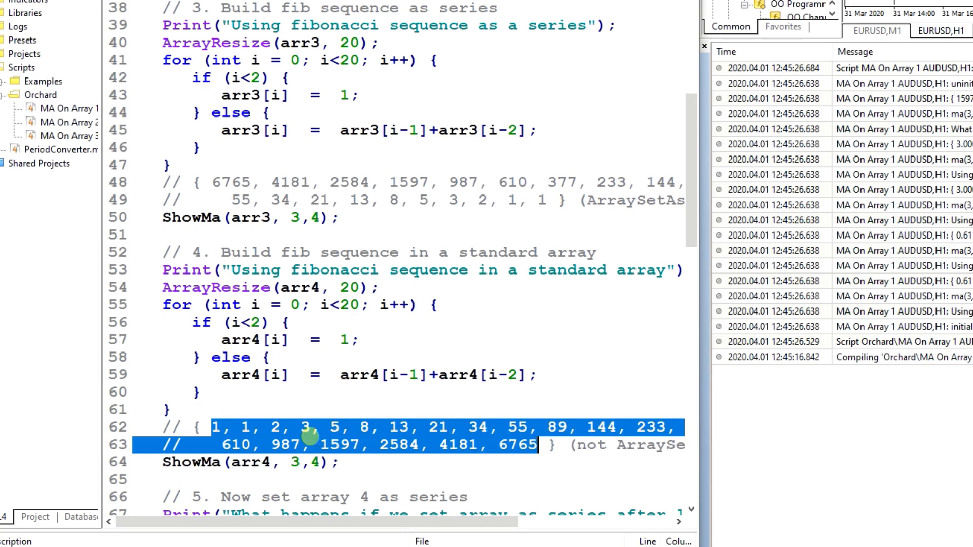
click(311, 445)
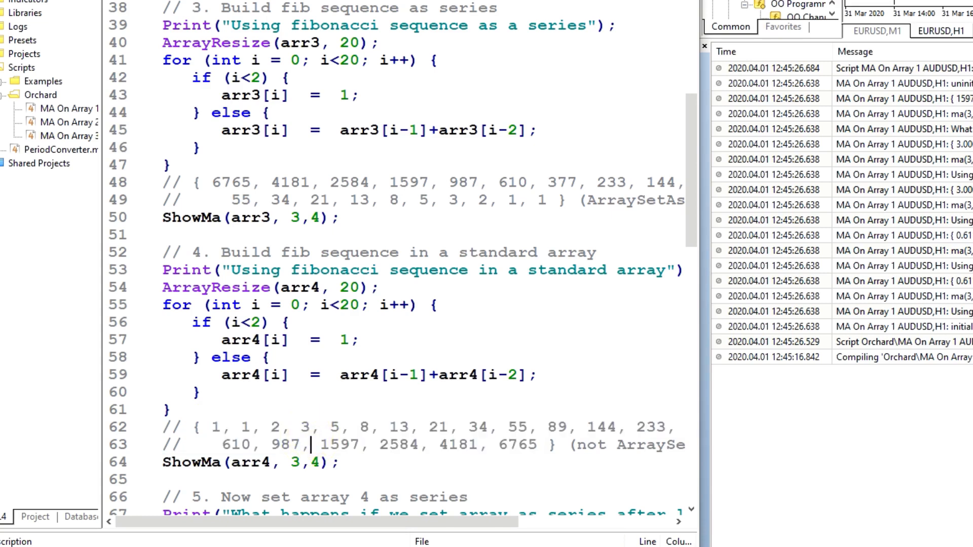
click(312, 462)
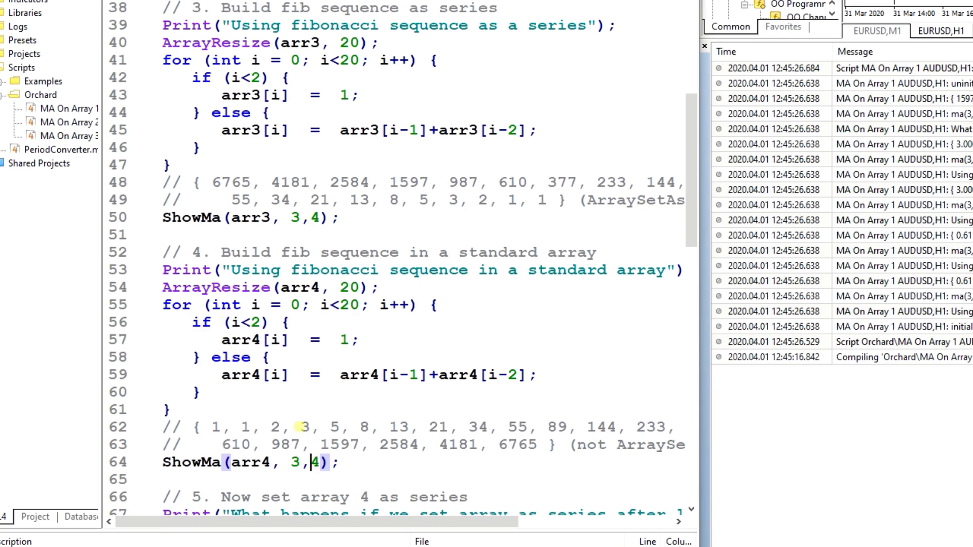
click(213, 427)
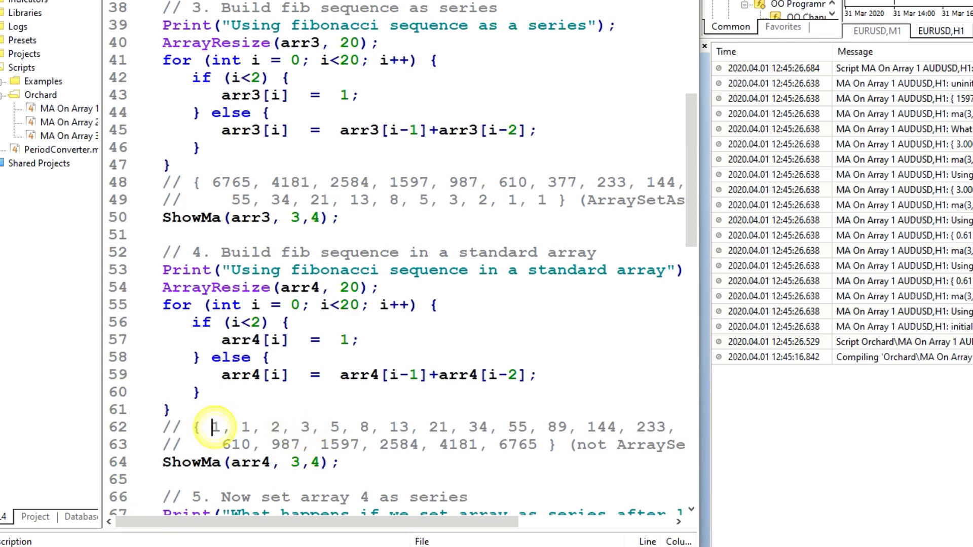
double_click(304, 426)
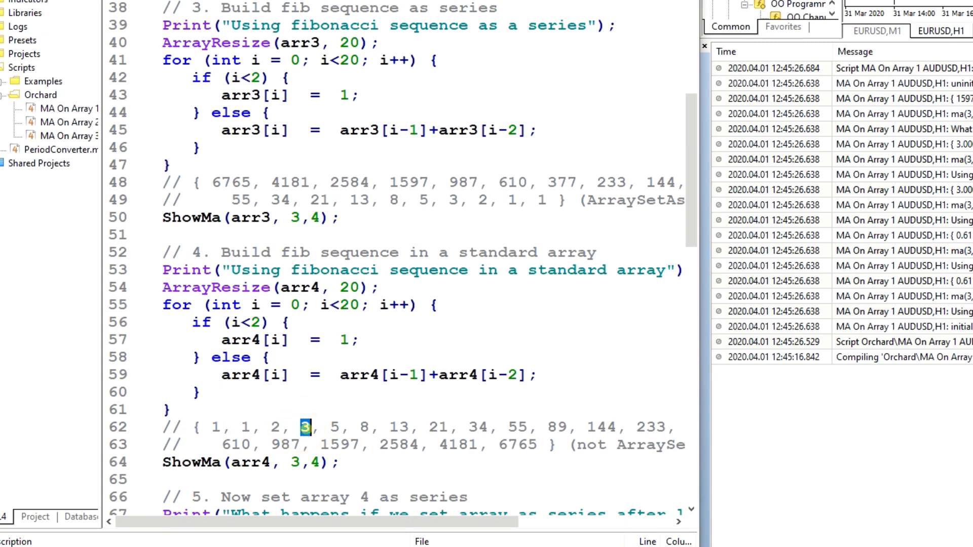
drag(301, 427, 380, 428)
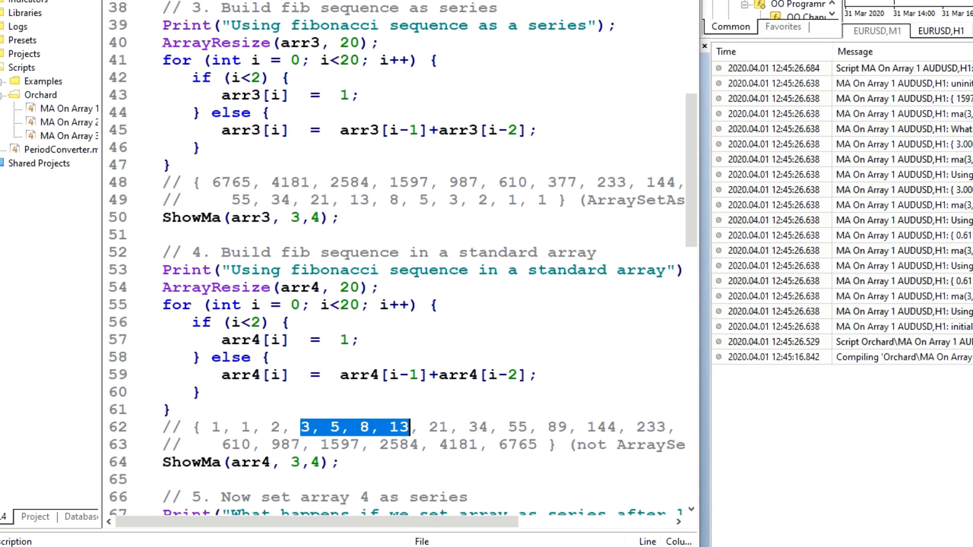
scroll(down, 3)
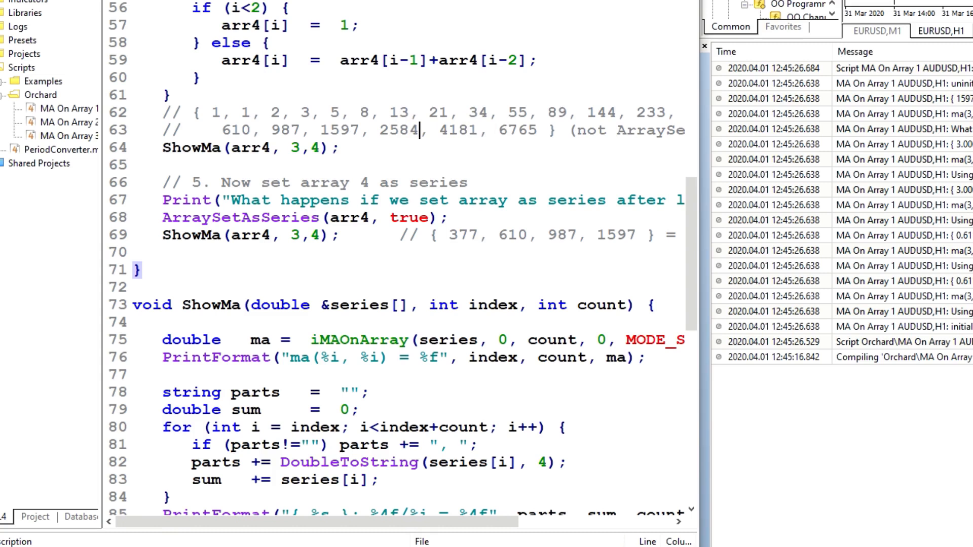
double_click(344, 131)
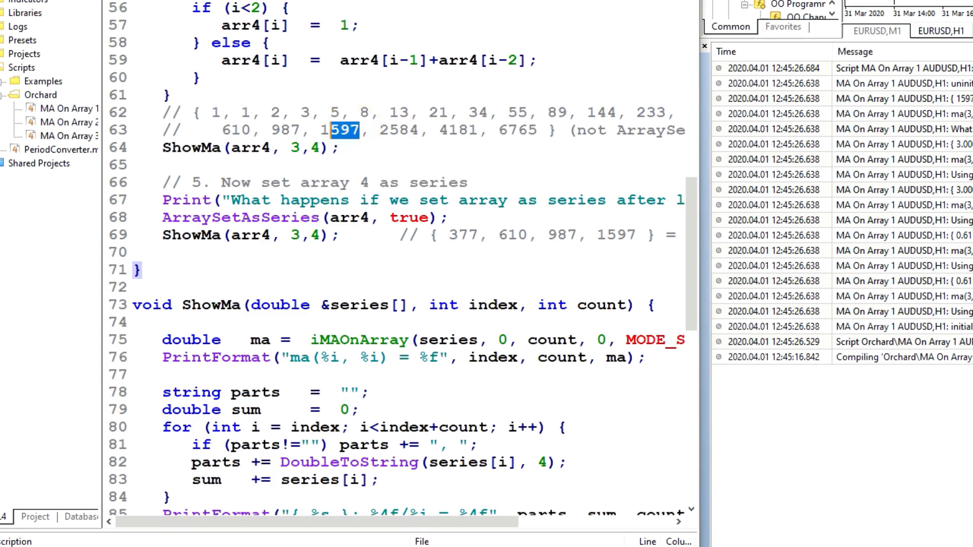
double_click(341, 131)
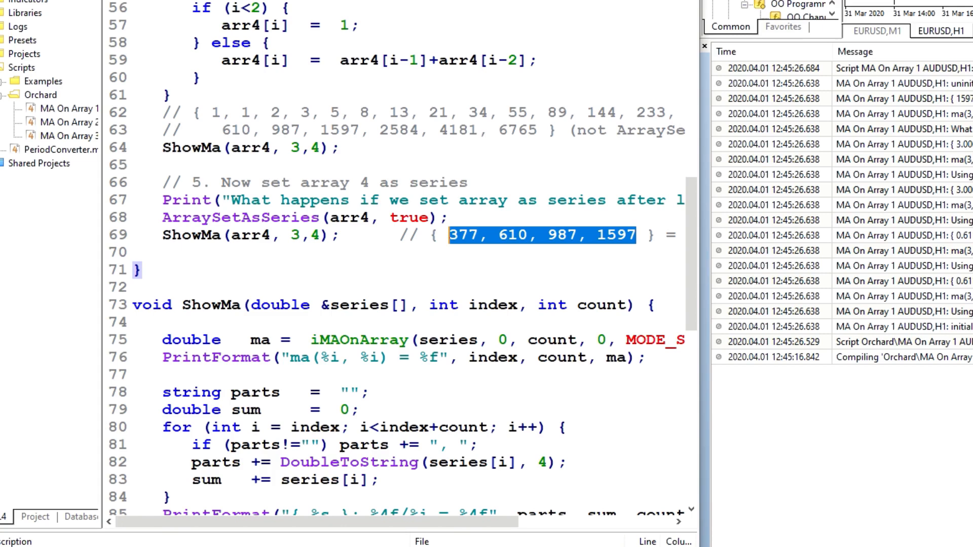
- Scroll MA On Array 1 to its global declarations, then open MA On Array 2
click(361, 409)
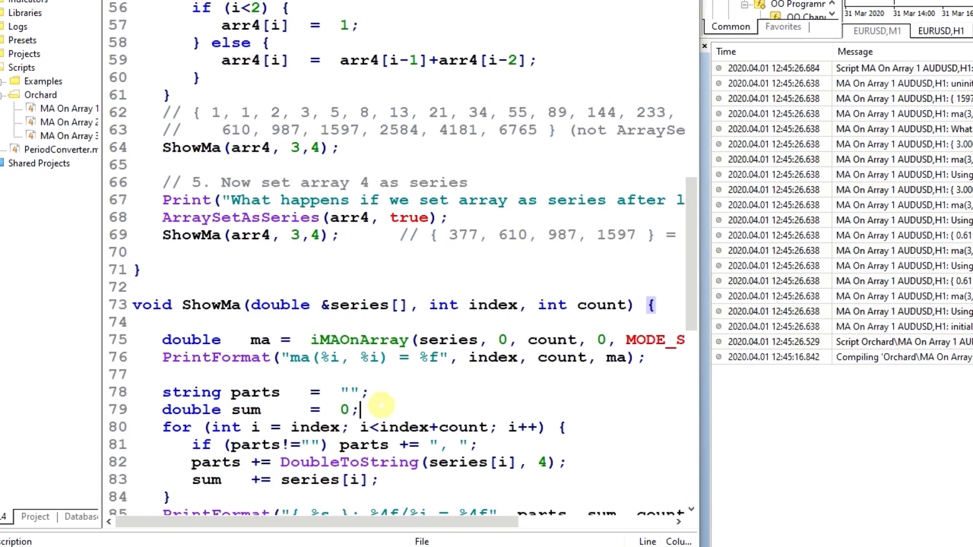
scroll(down, 3)
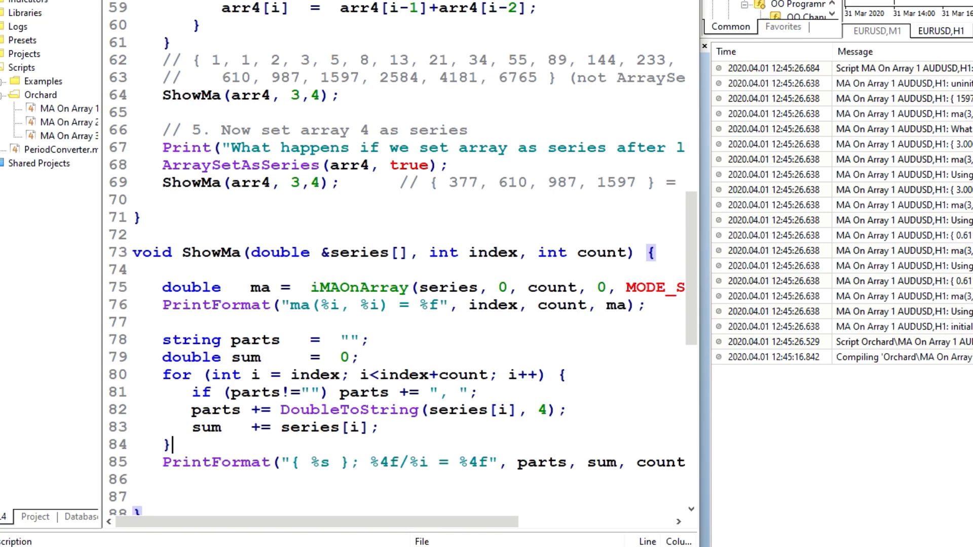
drag(162, 340, 174, 444)
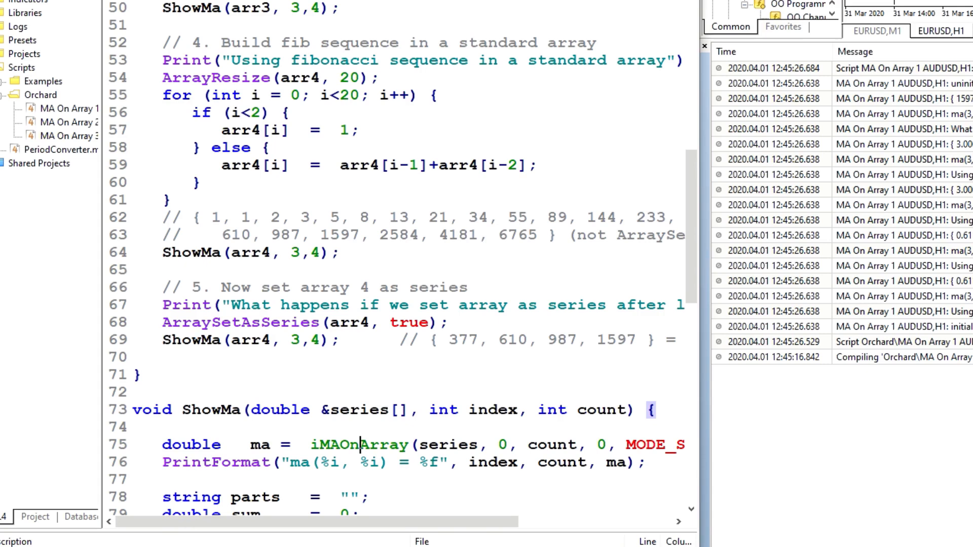
scroll(down, 3)
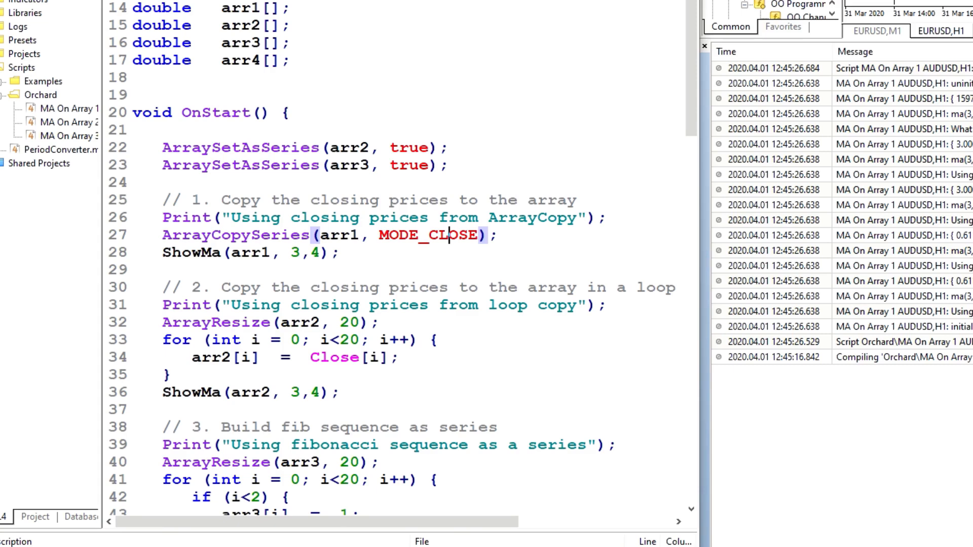
scroll(down, 3)
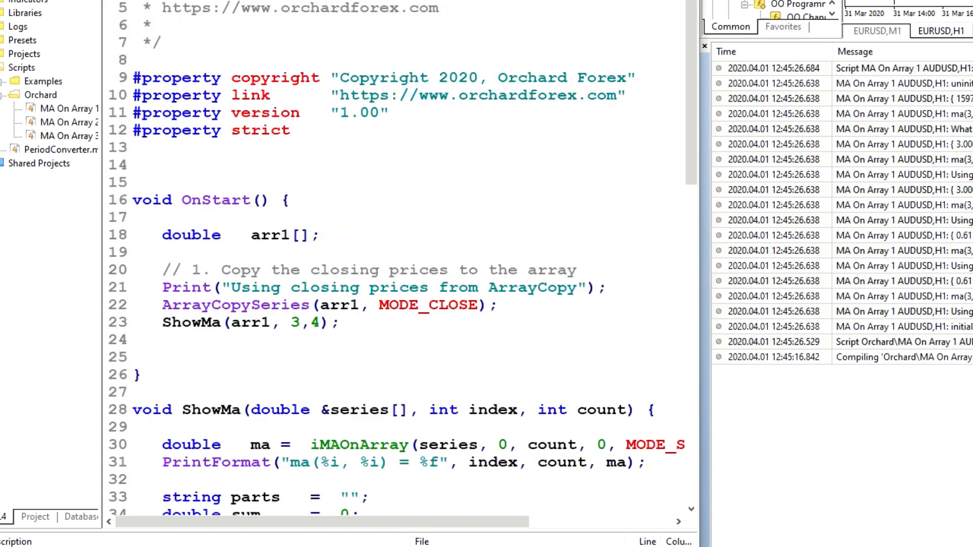
- Run MA On Array 2, with arr1 local to OnStart, producing the Array out of range error
click(329, 243)
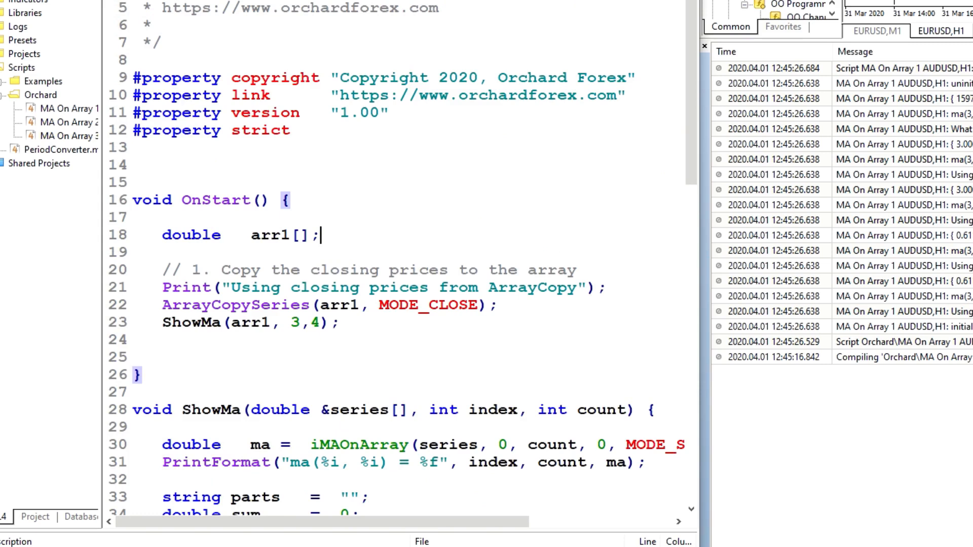
scroll(down, 3)
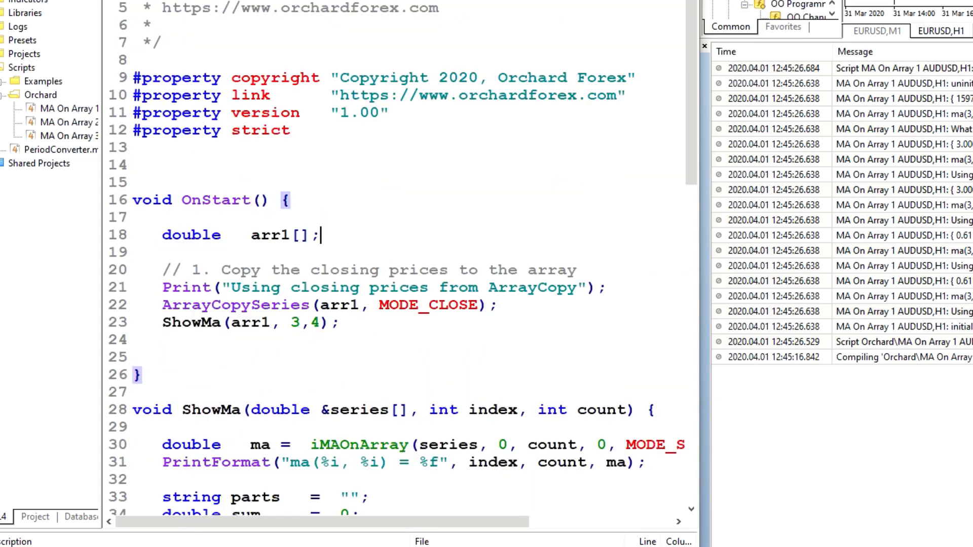
click(900, 251)
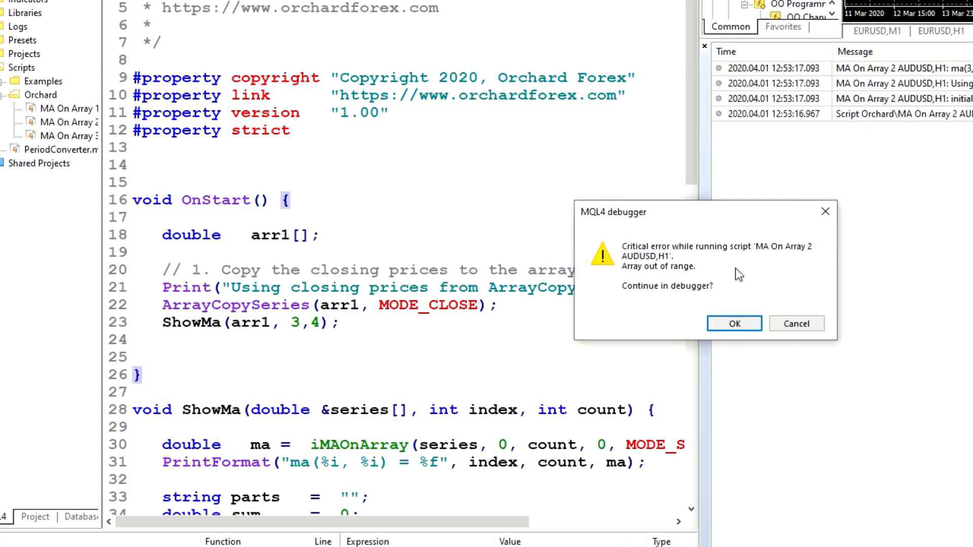
- Continue into the debugger at the DoubleToString(series[i], 4) line, then scroll back up
click(733, 323)
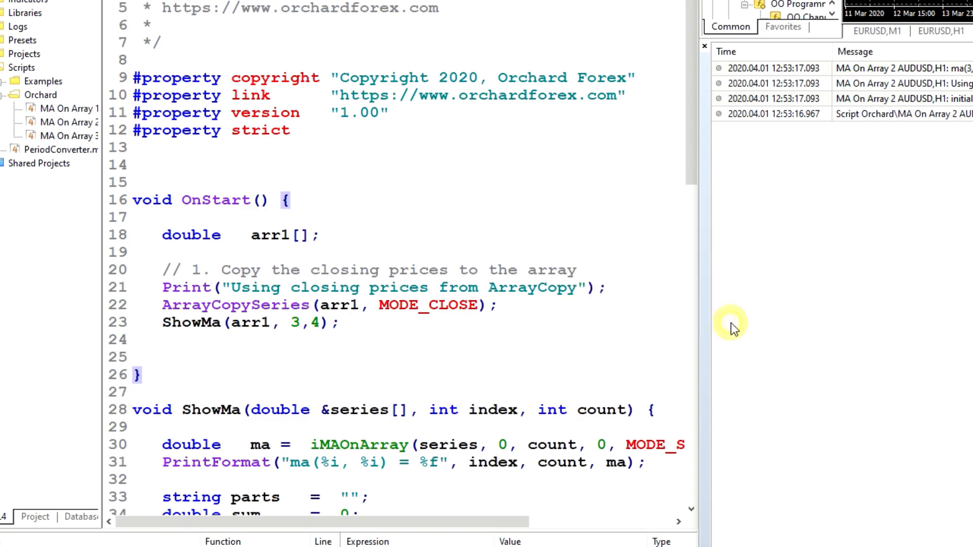
scroll(down, 3)
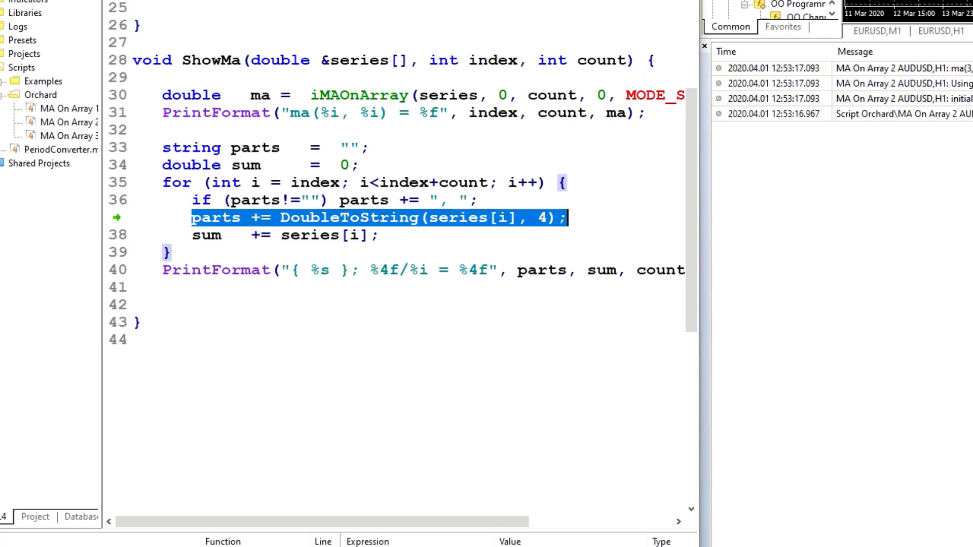
mouse_move(415, 235)
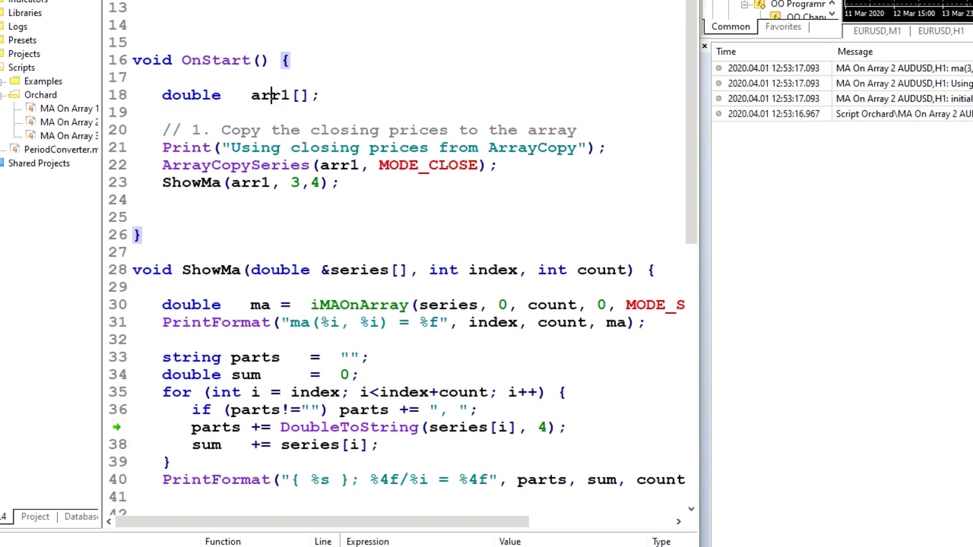
click(130, 76)
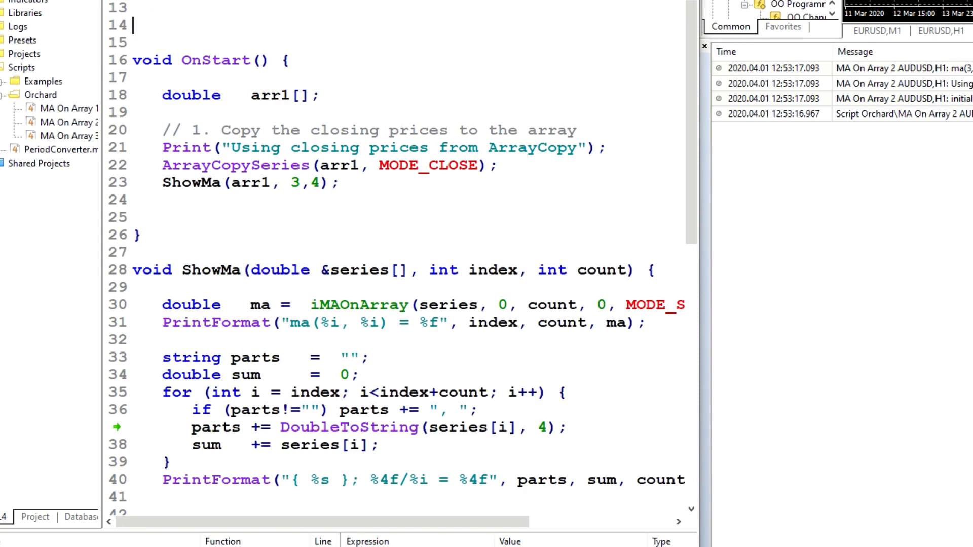
- Move the double arr1[]; declaration above OnStart and rerun MA On Array 2
click(270, 95)
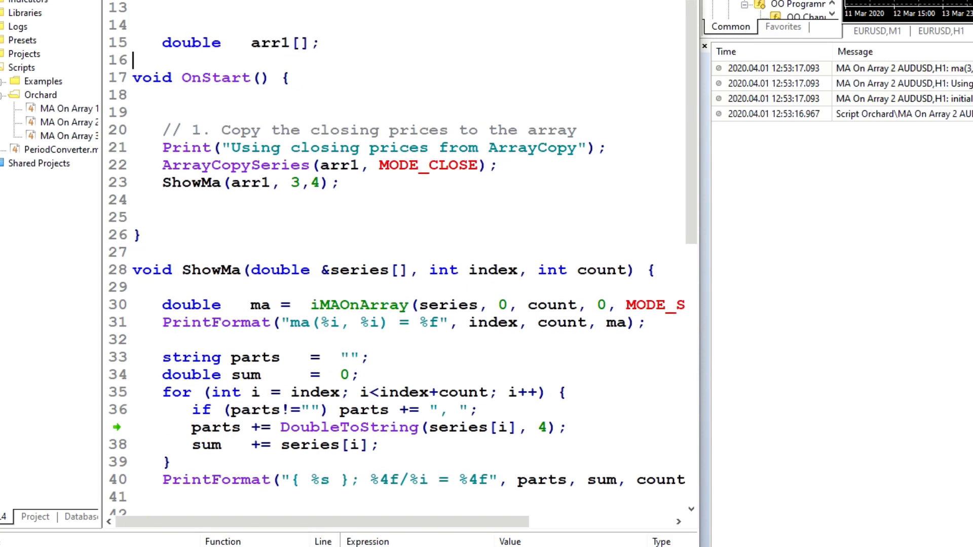
click(320, 42)
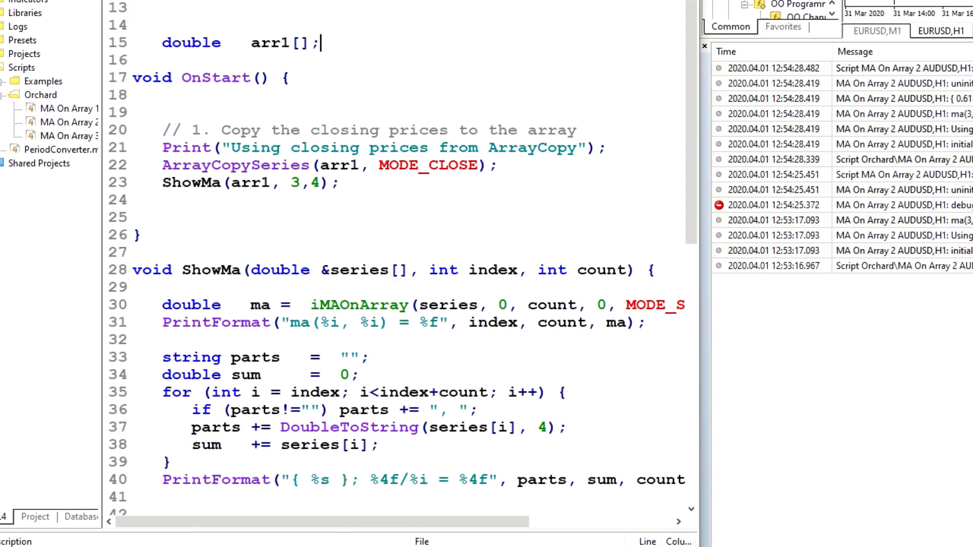
- Replace OnStart's body with local arr3[], ArraySetAsSeries(arr3, true) and a Fibonacci loop
click(363, 304)
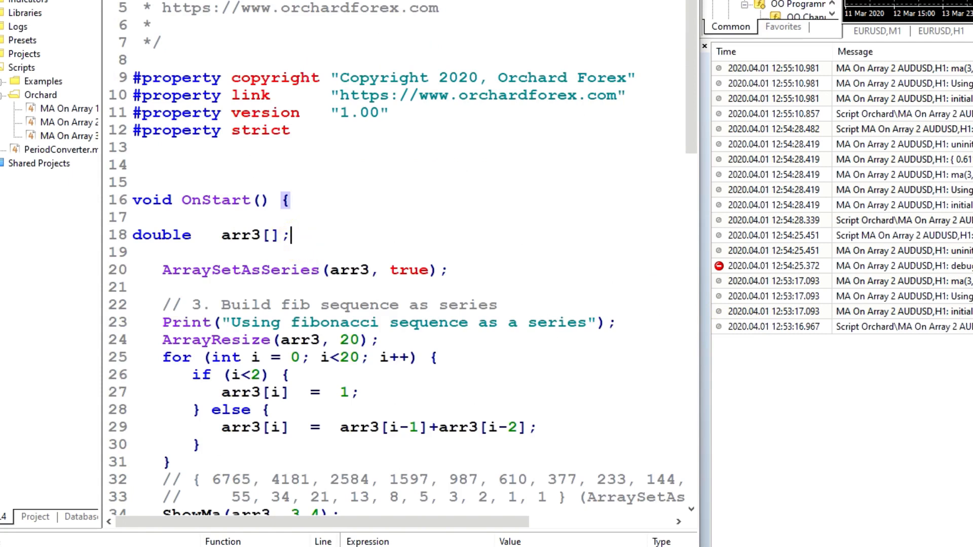
- Run the local arr3 version, continue into the debugger at the error, and scroll up
click(450, 270)
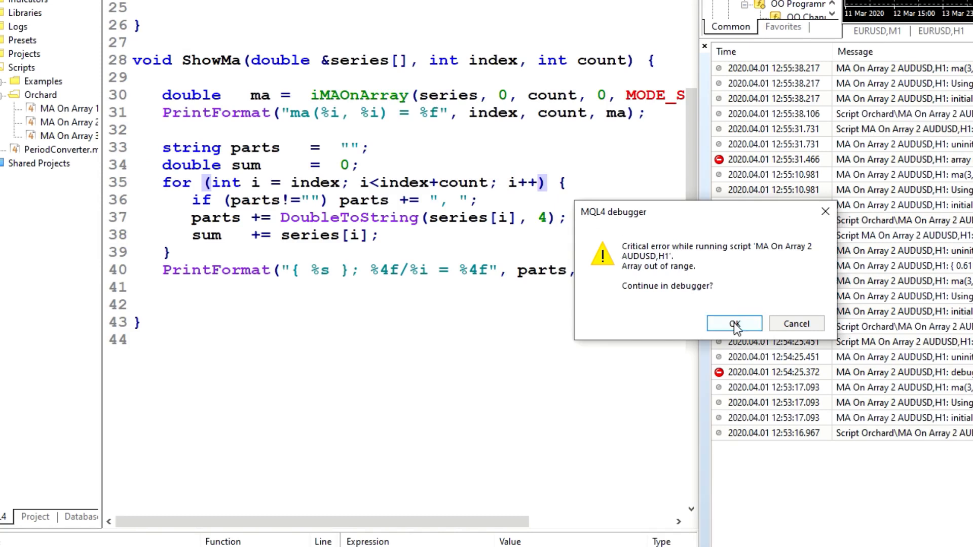
click(734, 323)
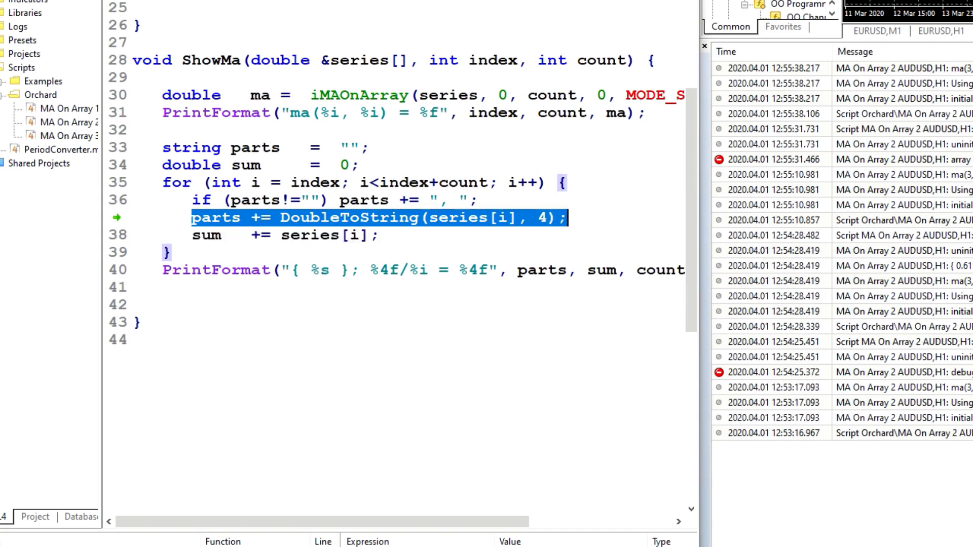
scroll(up, 3)
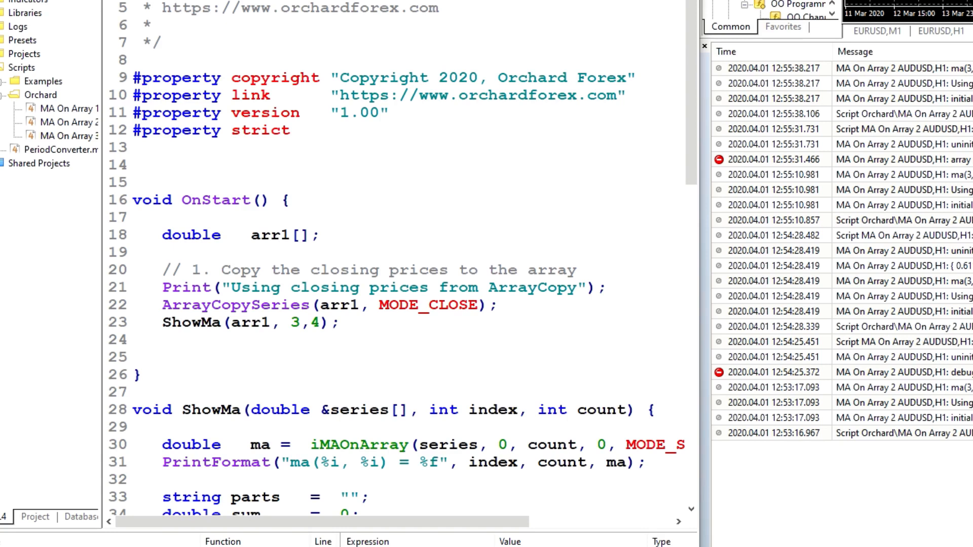
click(364, 445)
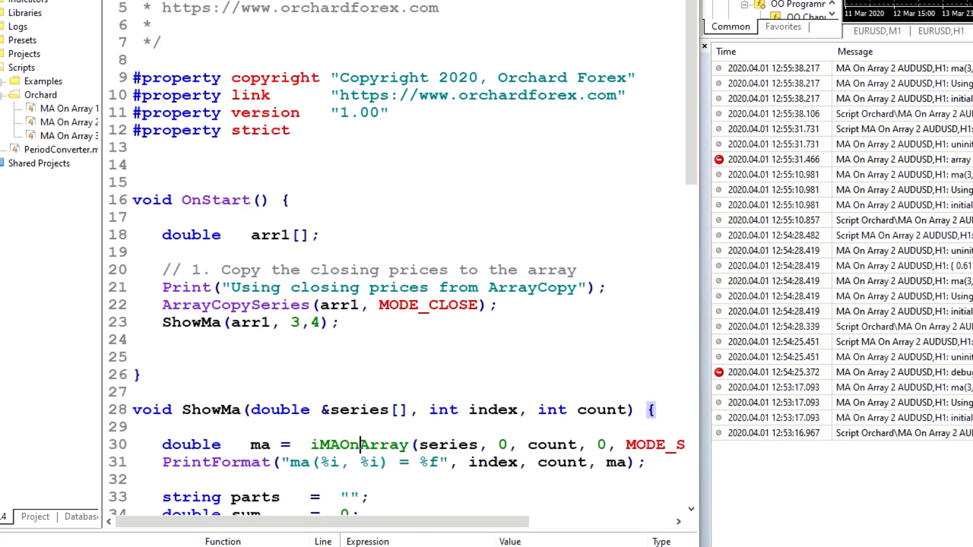
click(357, 409)
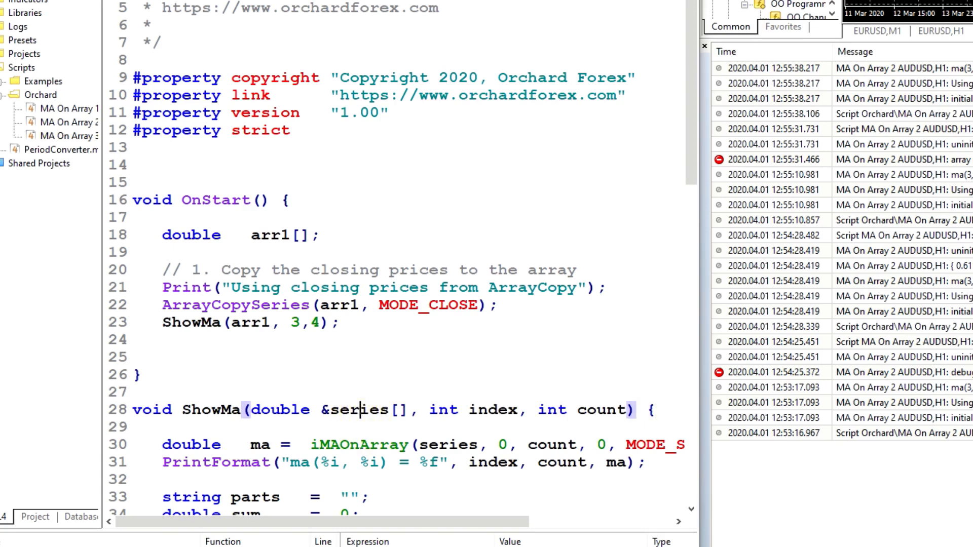
click(320, 234)
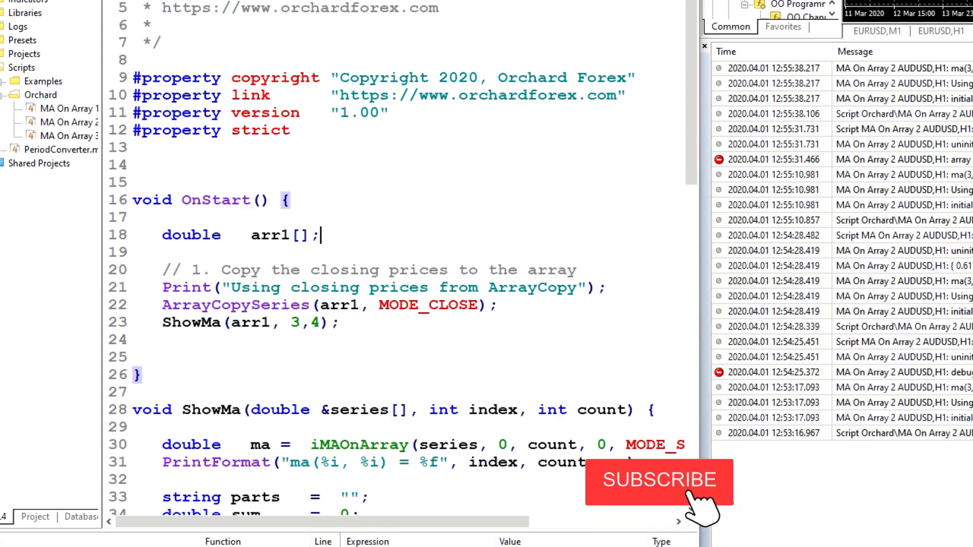
click(660, 481)
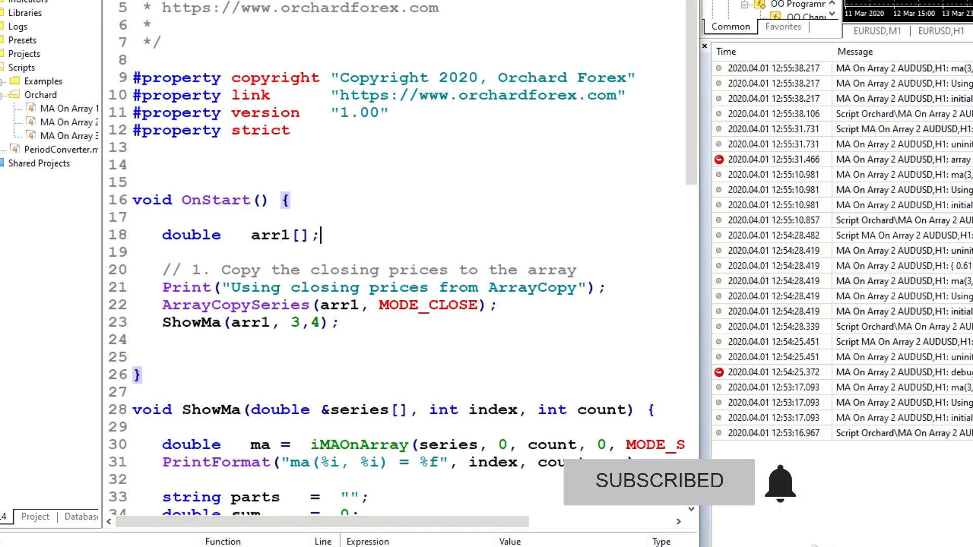